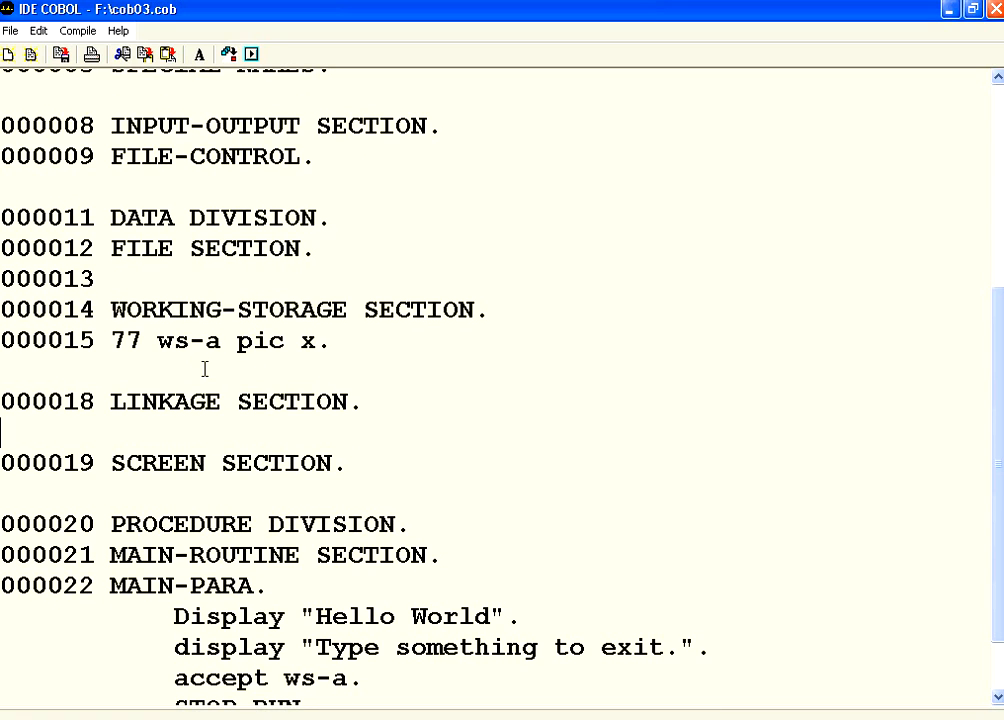
mouse_move(505, 315)
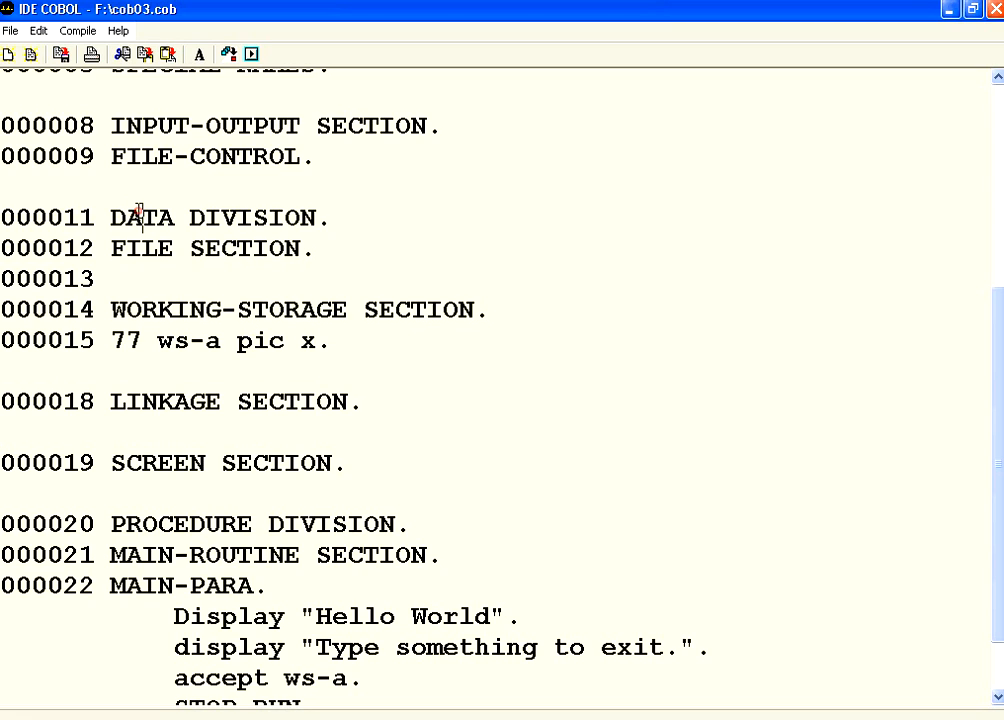
Point out the DATA, SCREEN and WORKING-STORAGE headings, then start a comment line below WORKING-STORAGE SECTION
double_click(140, 217)
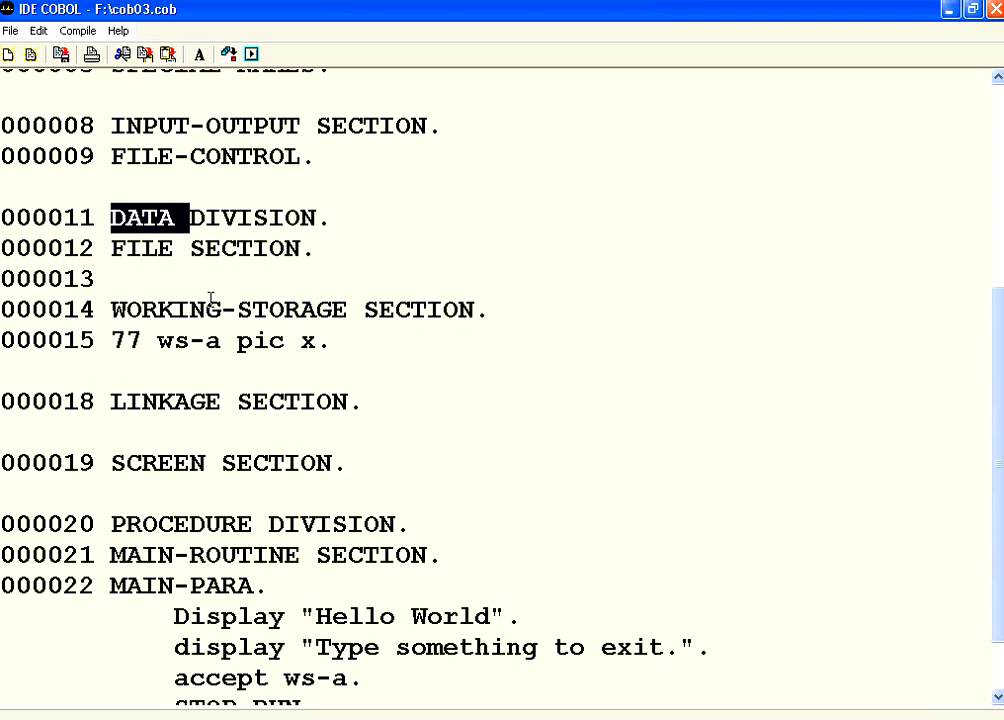
mouse_move(145, 252)
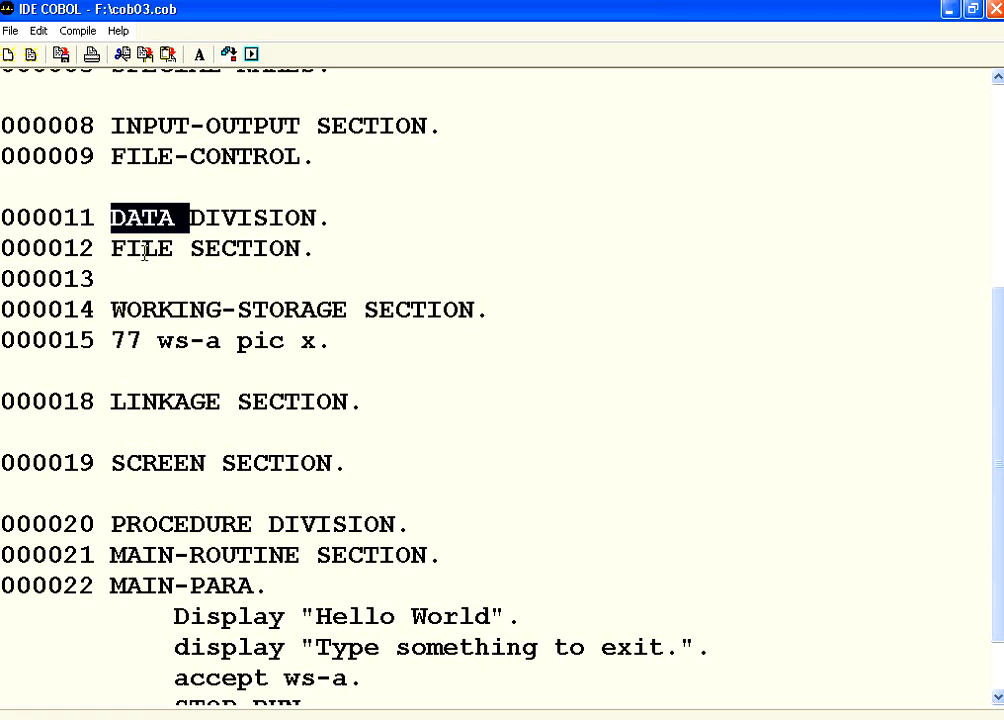
double_click(166, 310)
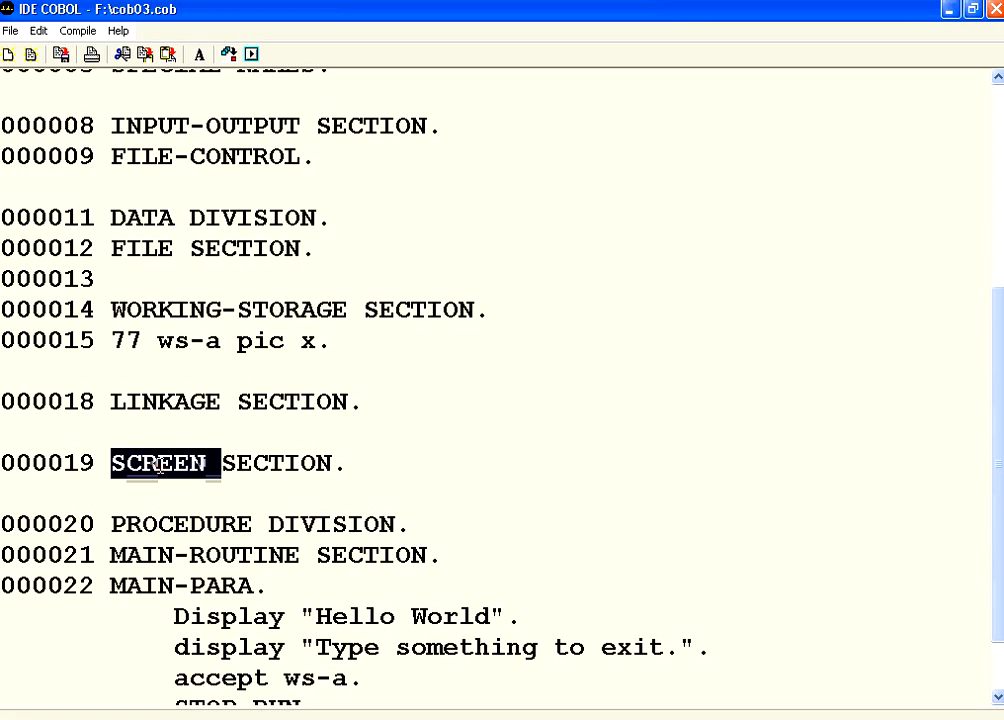
double_click(165, 309)
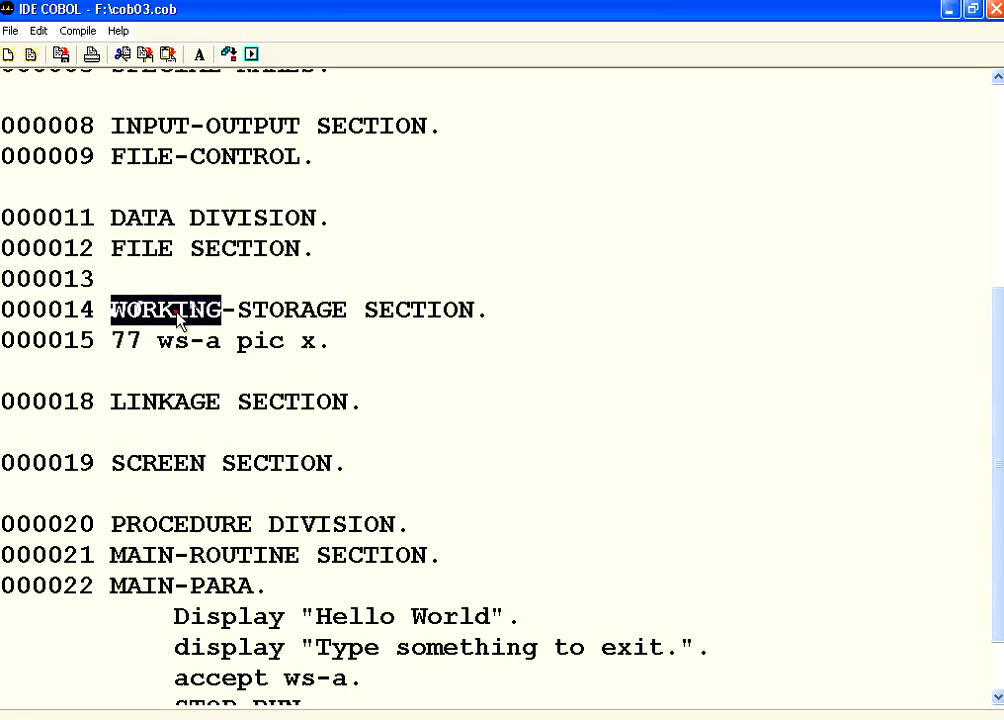
left_click(490, 309)
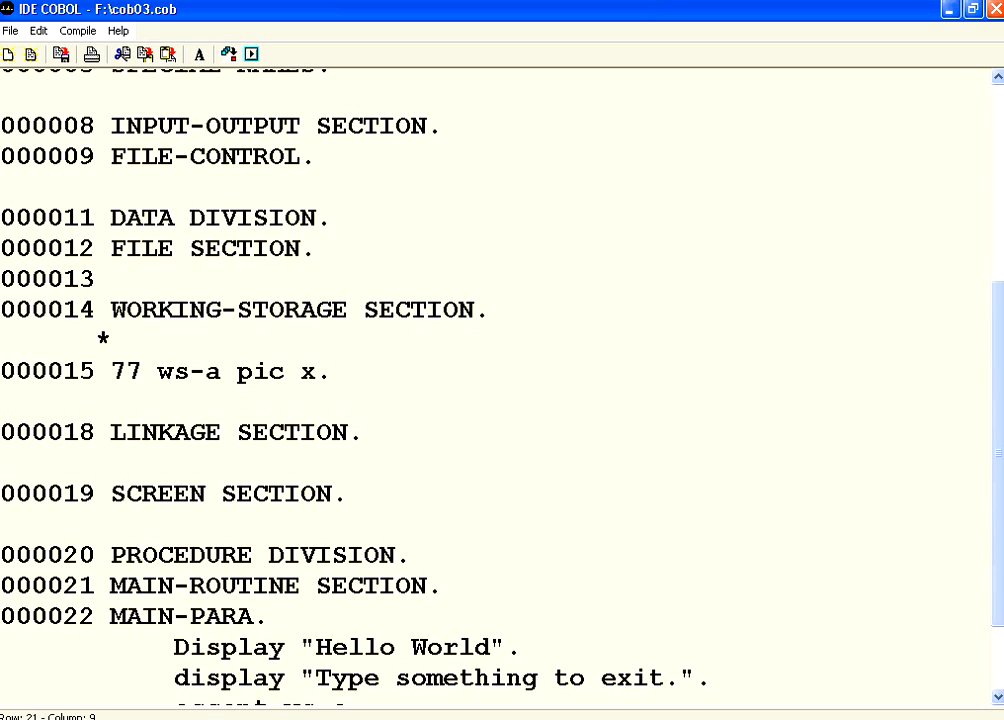
Write the comment text "scalar, array, records" after the asterisk
type("scalar,")
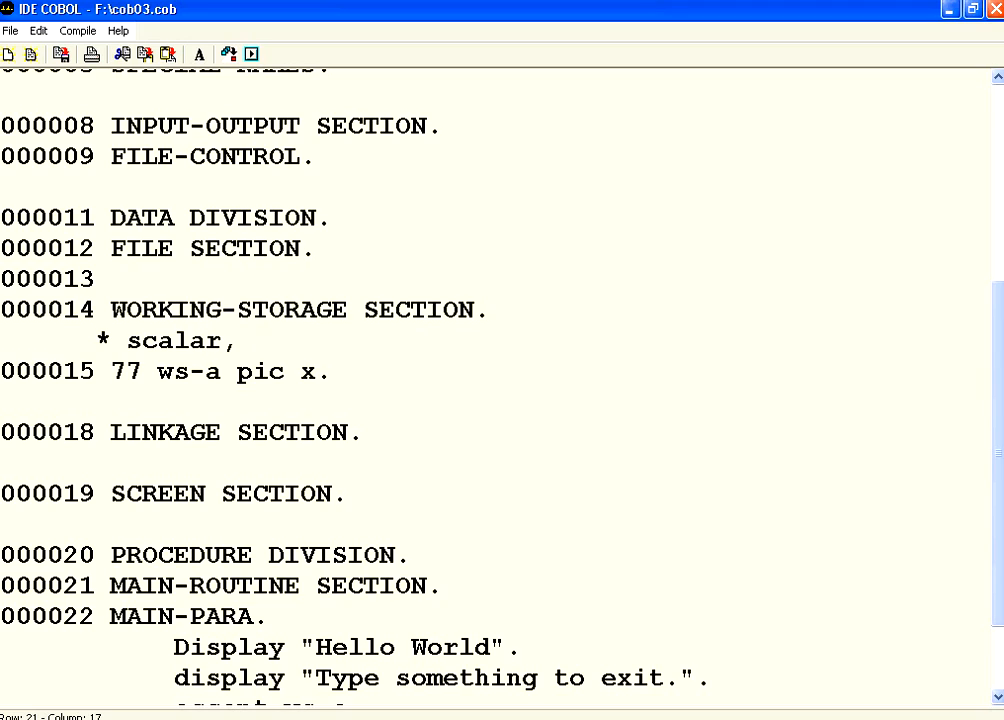
type("array, record")
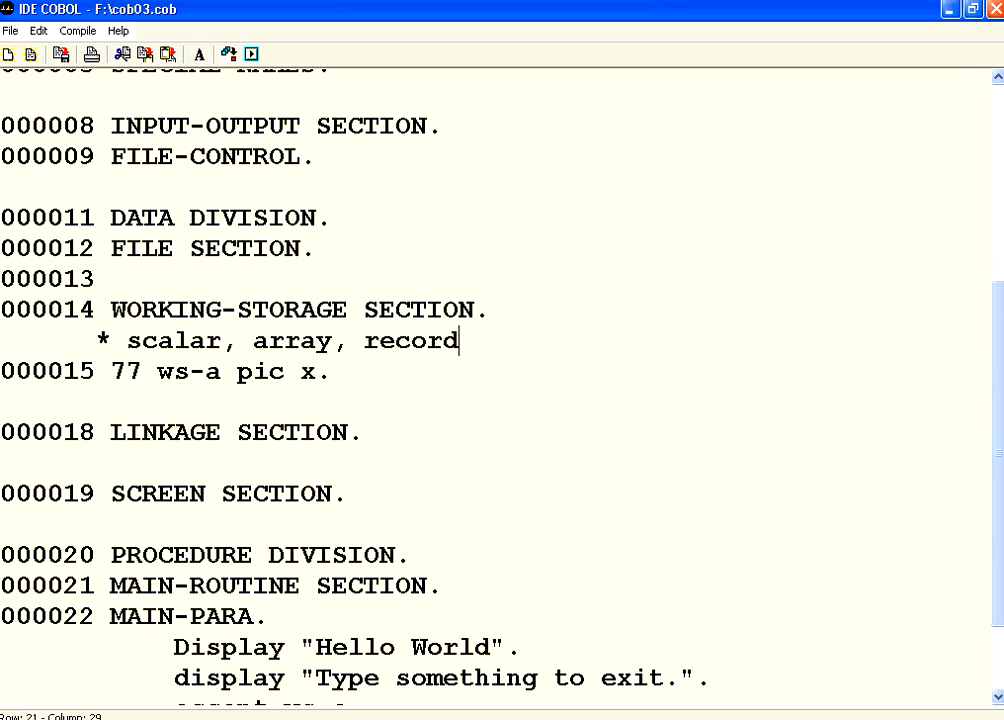
type("s")
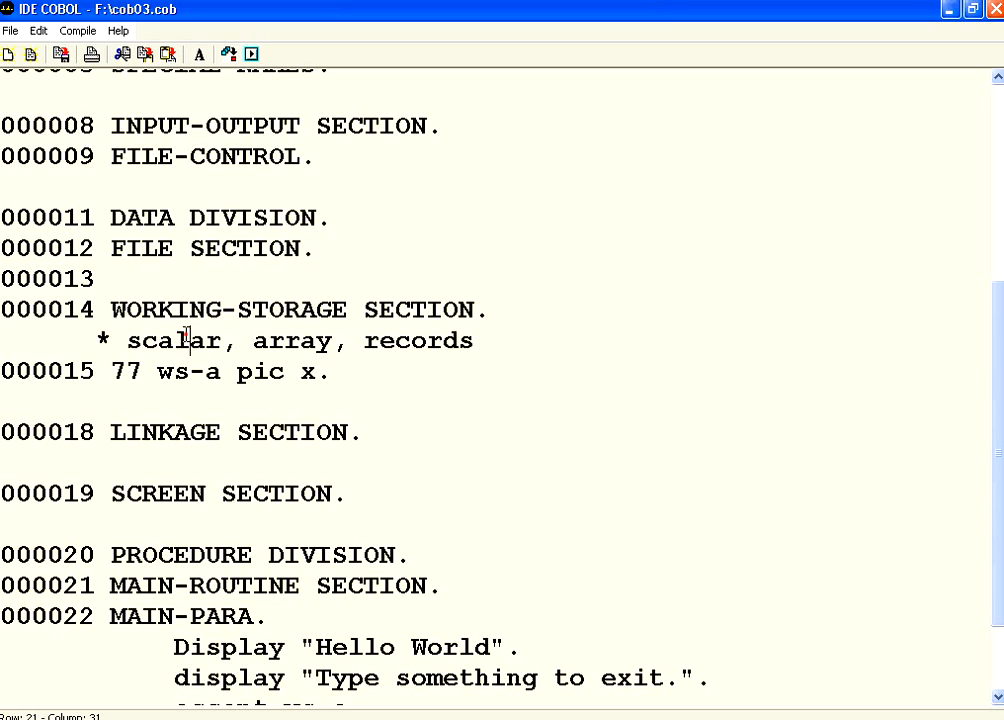
double_click(172, 341)
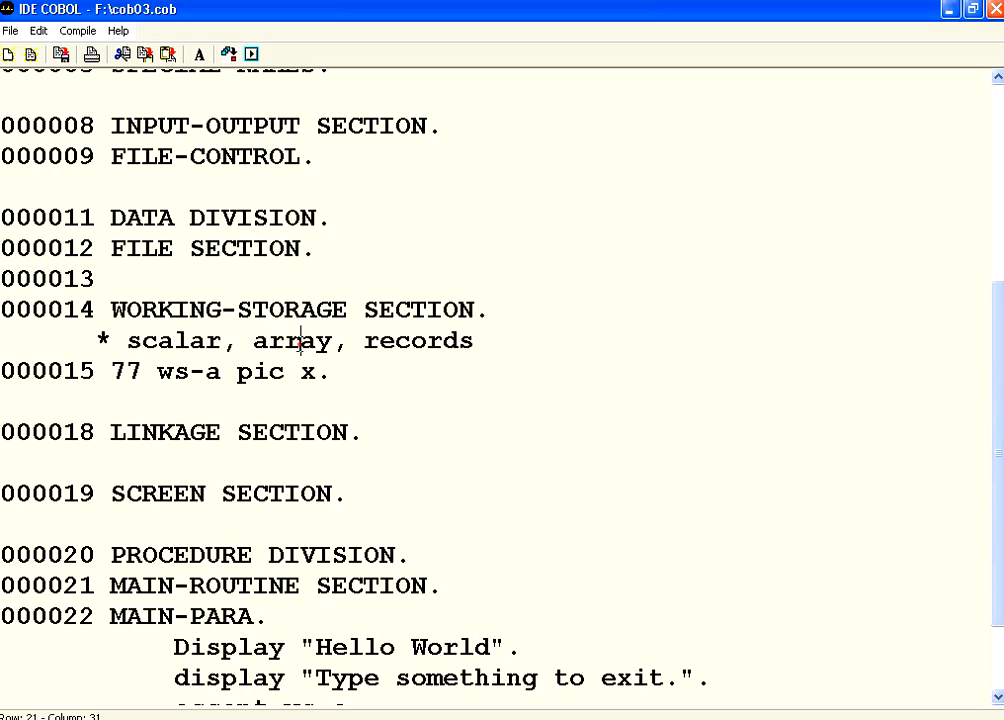
double_click(292, 341)
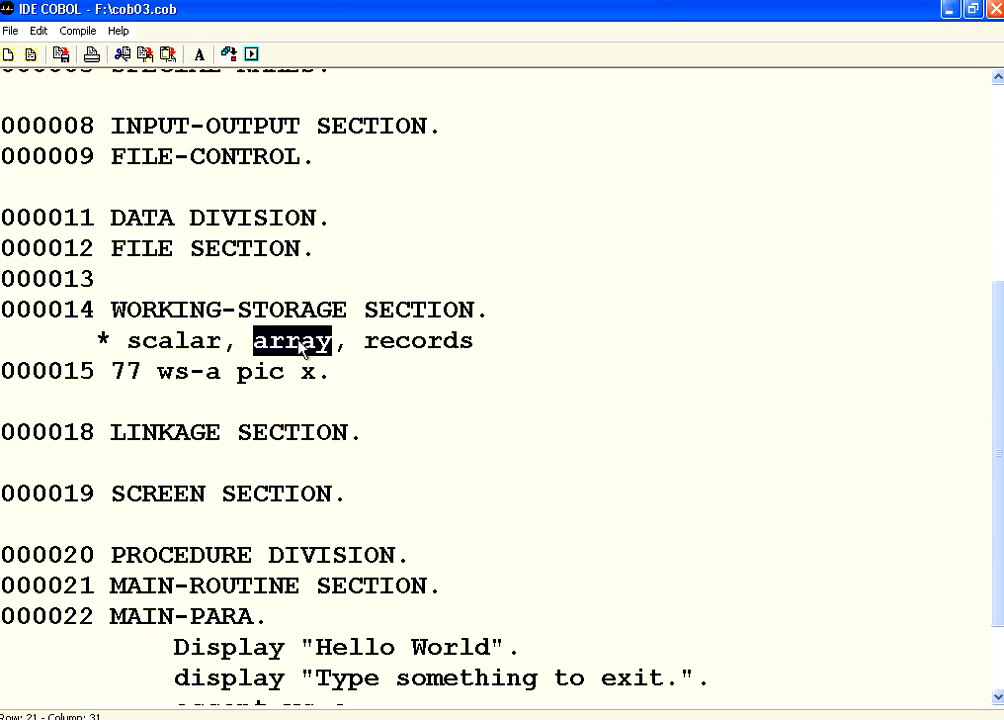
left_click(425, 341)
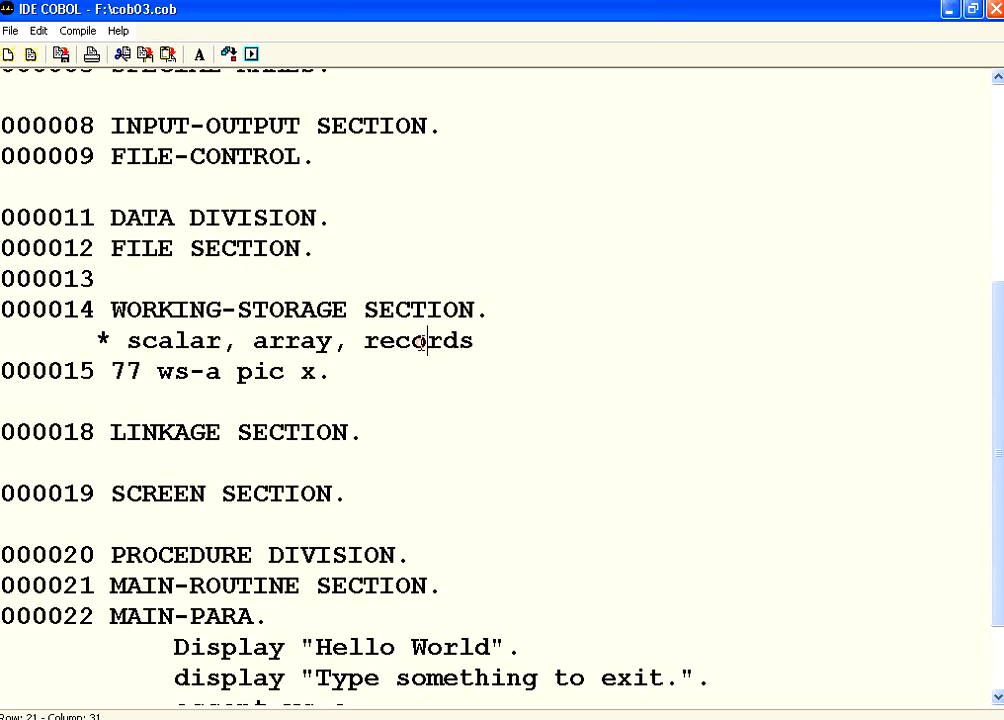
double_click(418, 341)
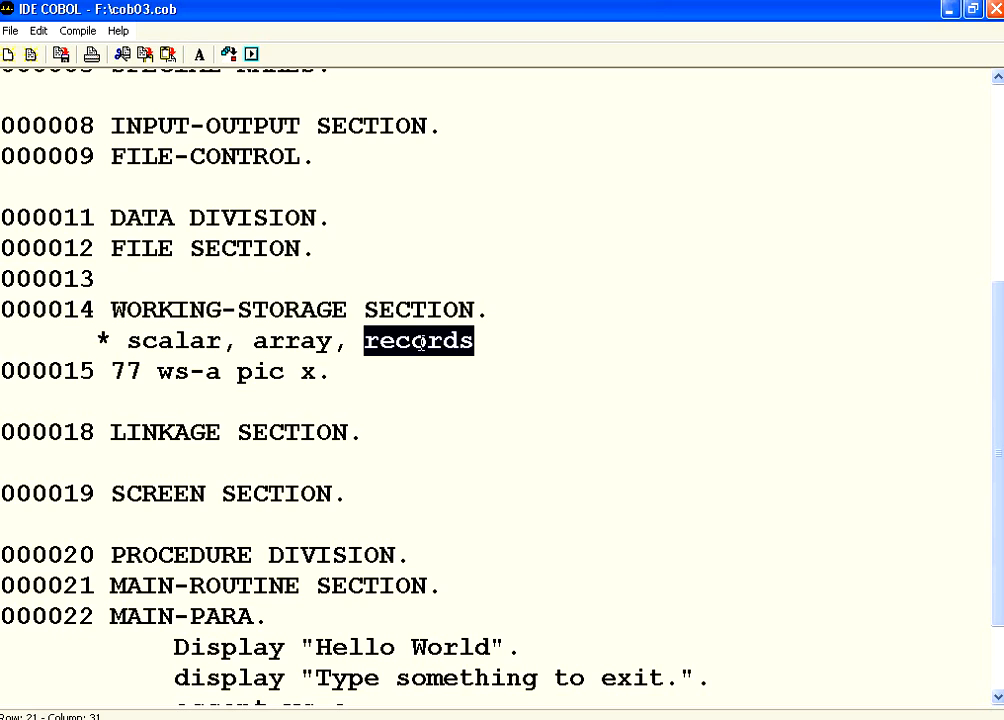
mouse_move(212, 340)
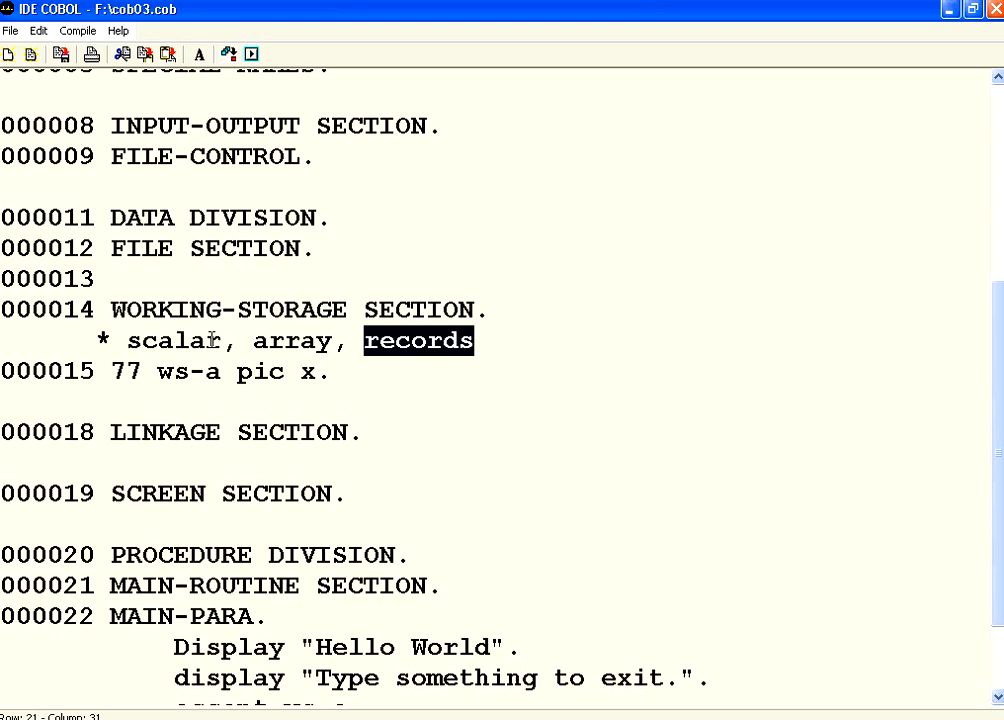
double_click(174, 340)
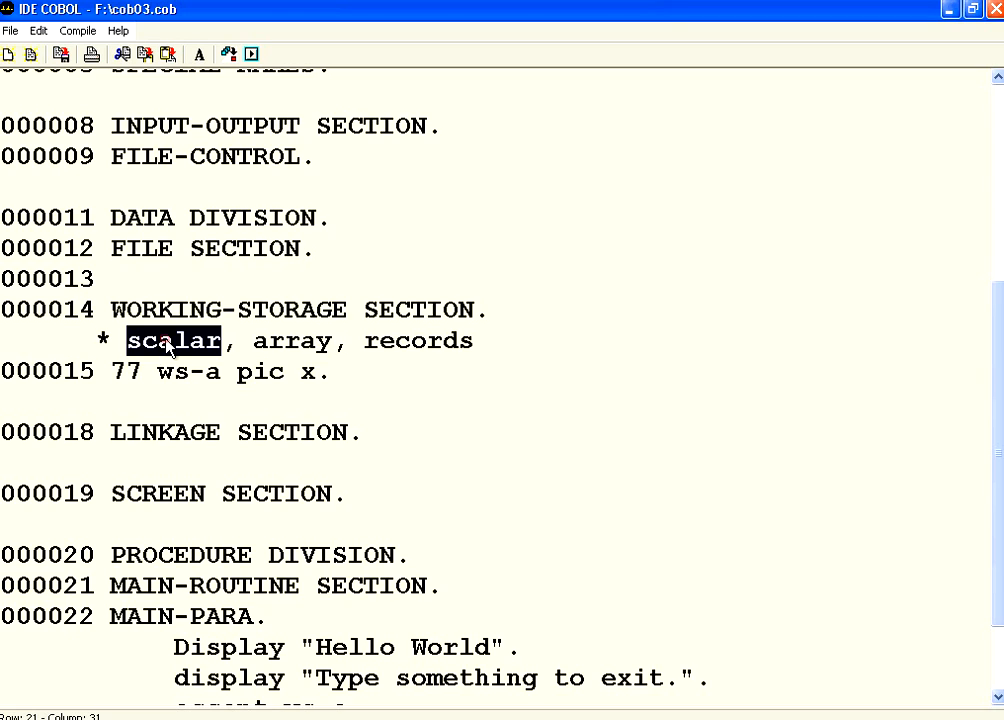
left_click(160, 341)
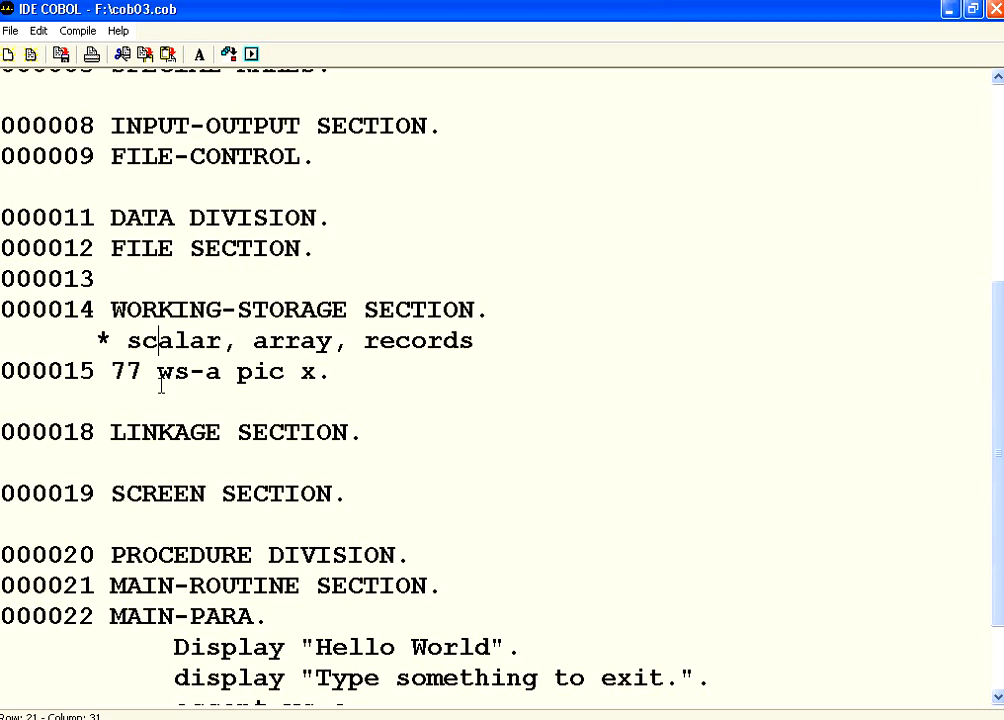
double_click(125, 371)
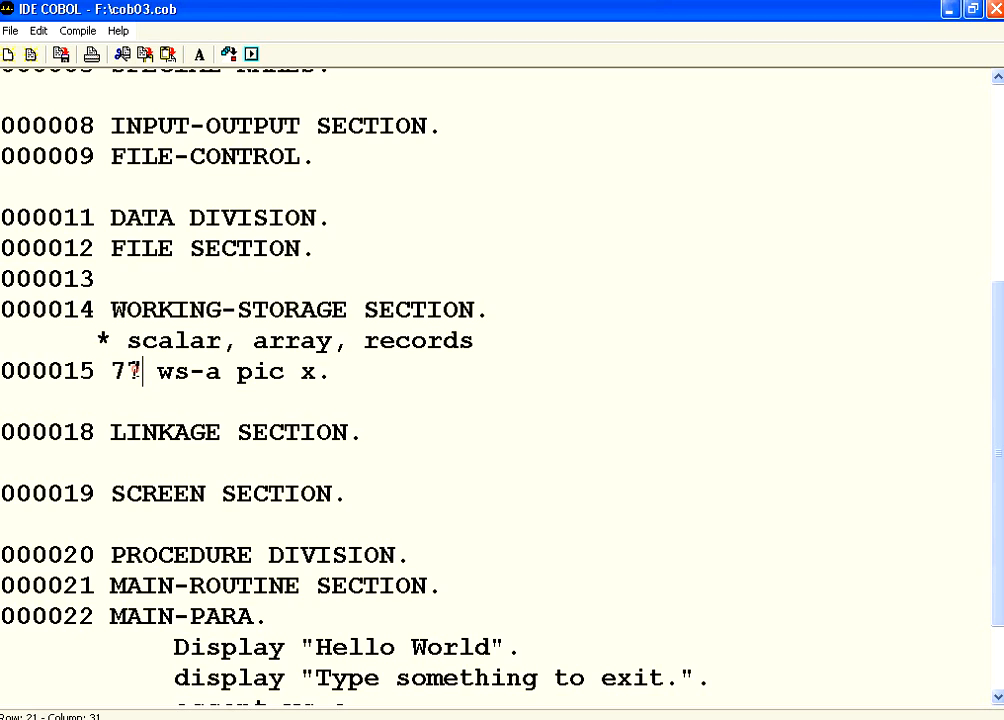
double_click(126, 371)
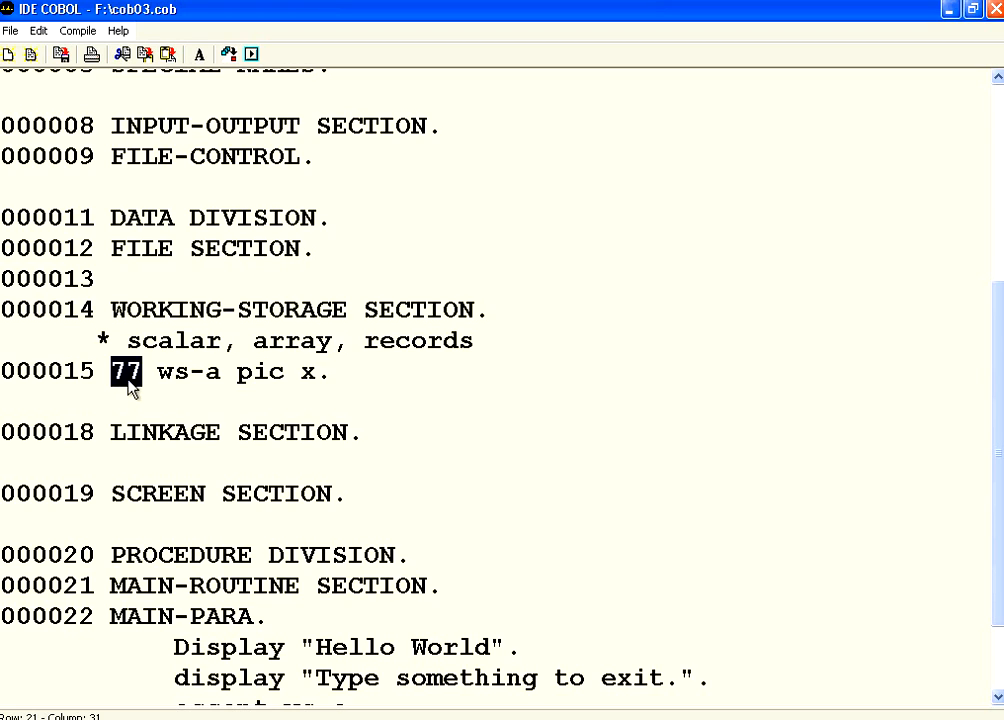
Retype the declaration as "77 ws-a pic x." with the picture keyword spelled out
left_click(145, 371)
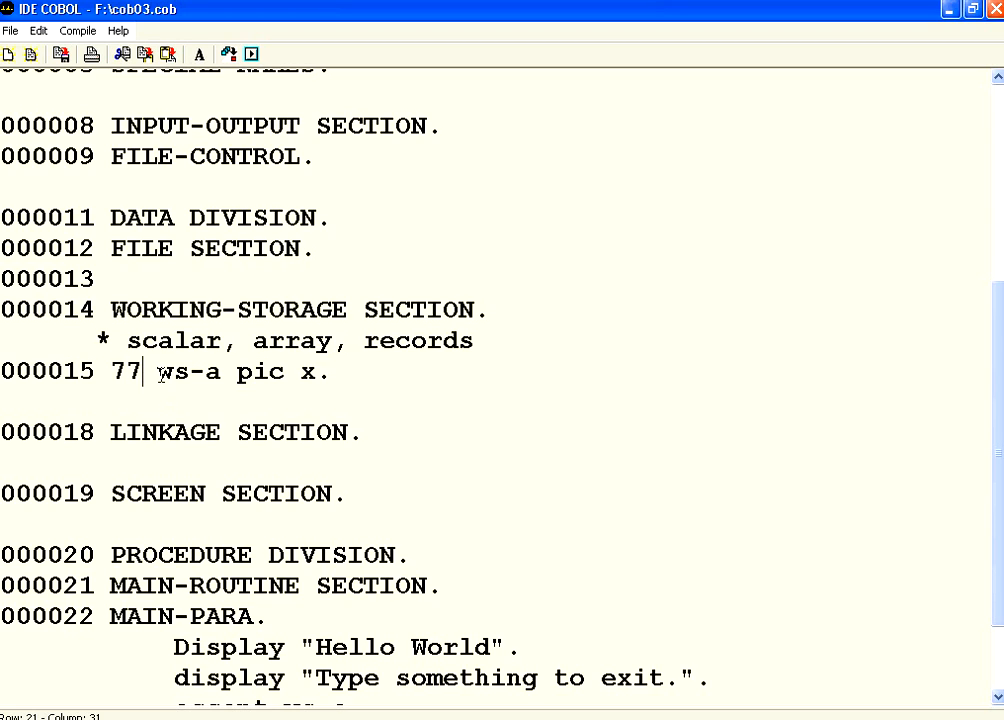
double_click(172, 371)
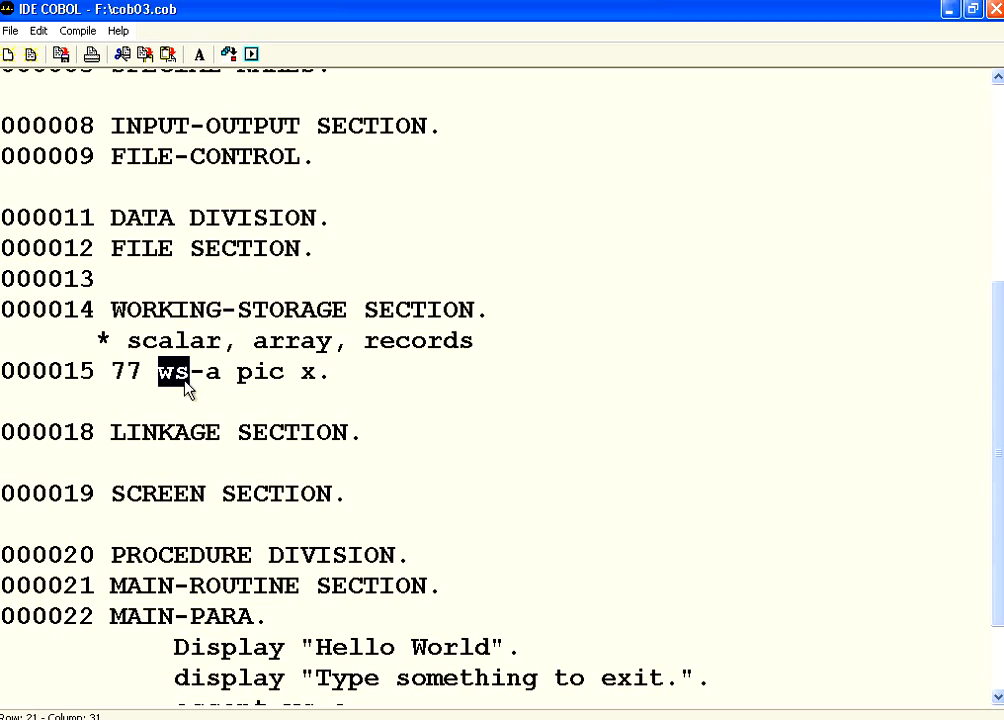
mouse_move(183, 395)
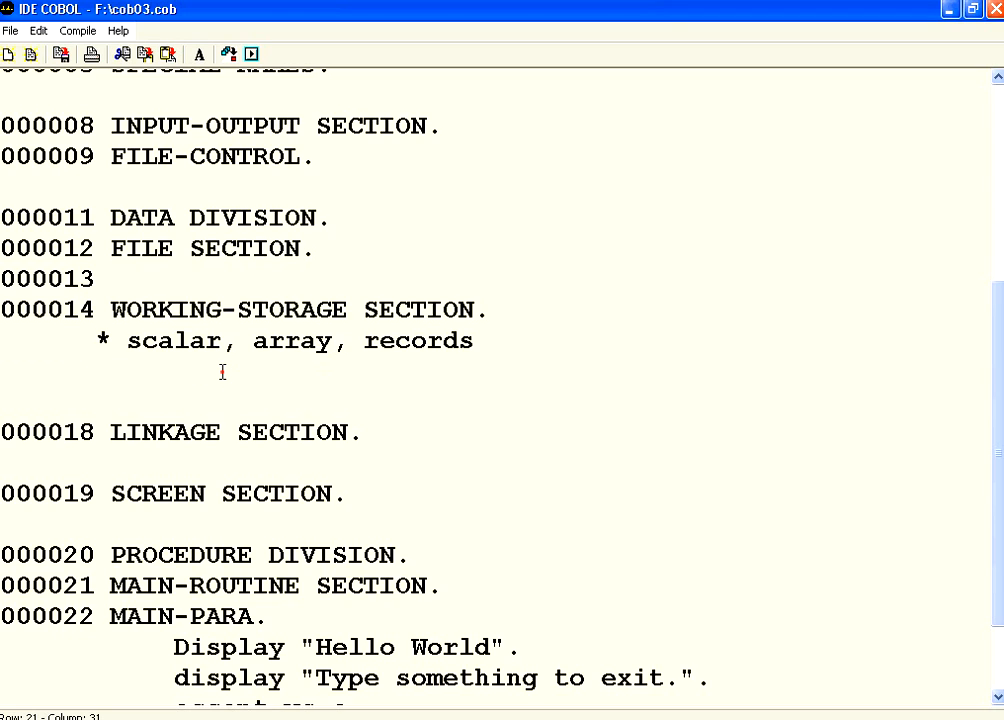
type("77 ws-a pic x.")
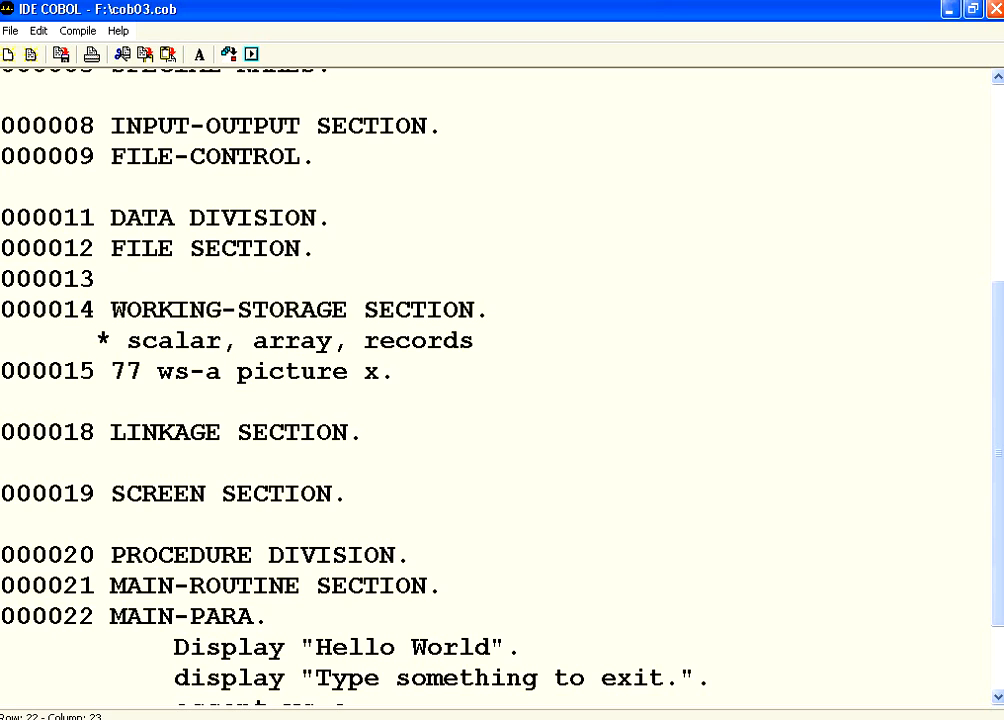
Change ws-a's picture symbol from x to 9, making it a numeric field
double_click(293, 371)
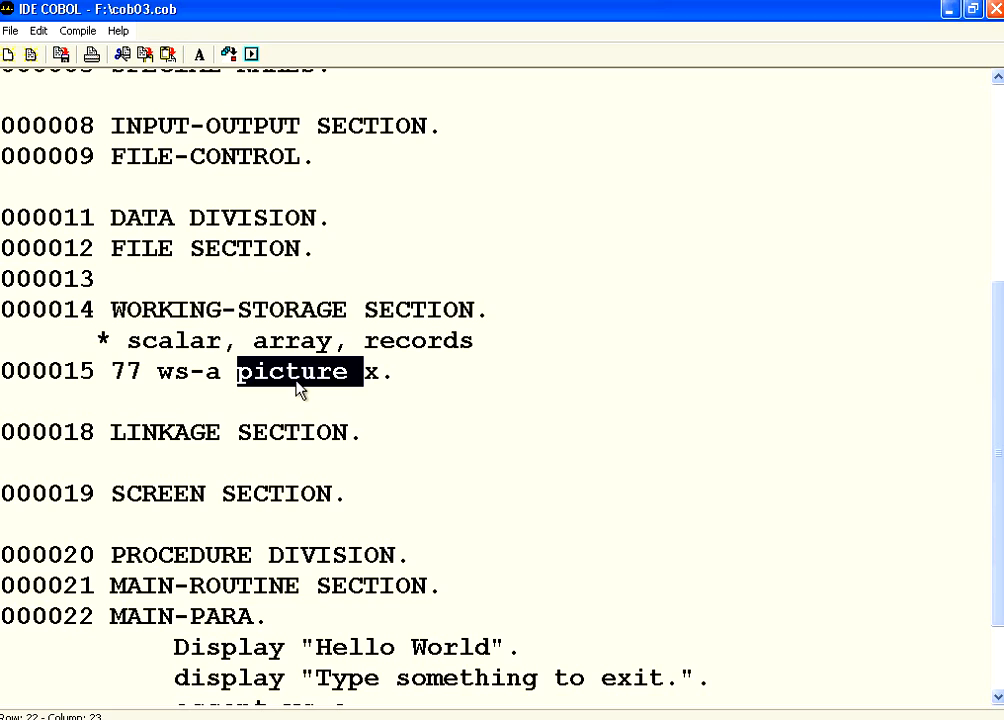
left_click(300, 372)
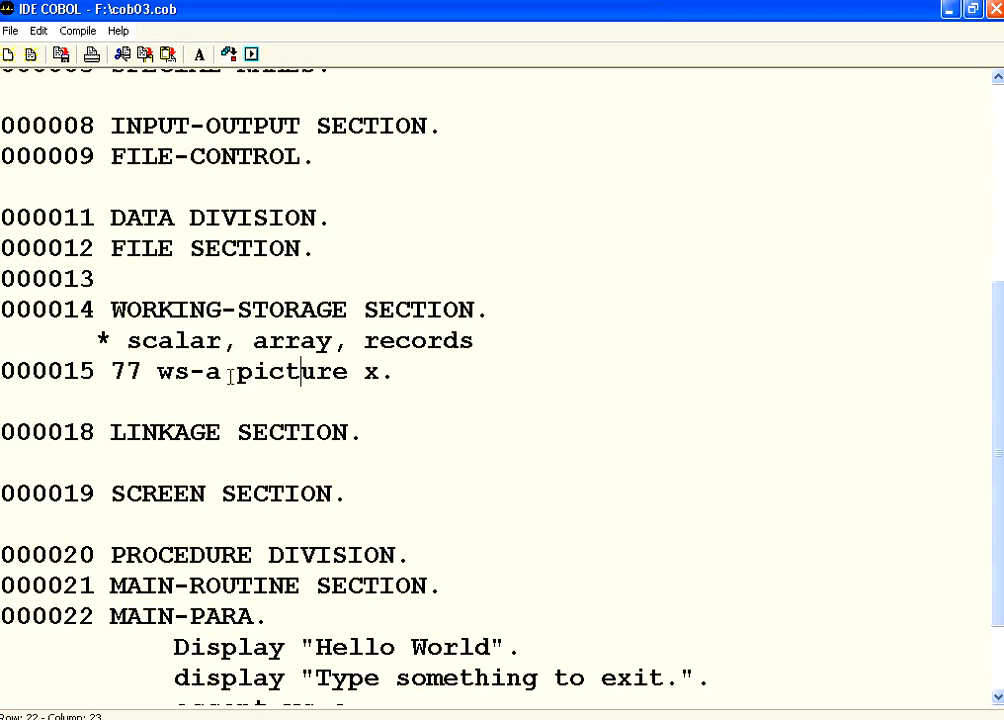
double_click(292, 371)
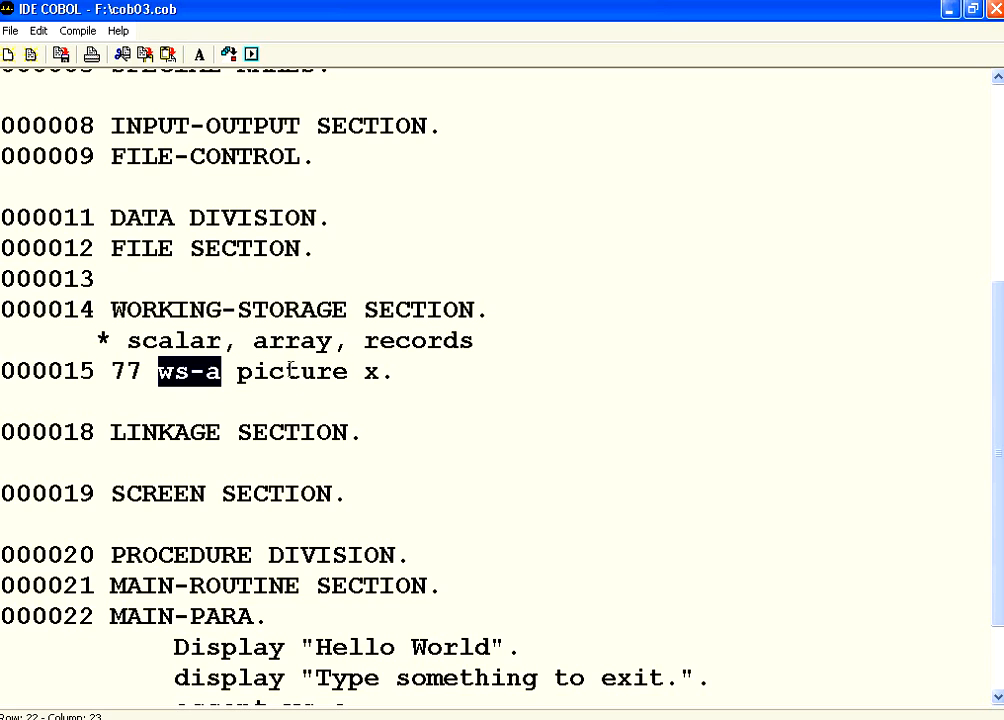
double_click(294, 371)
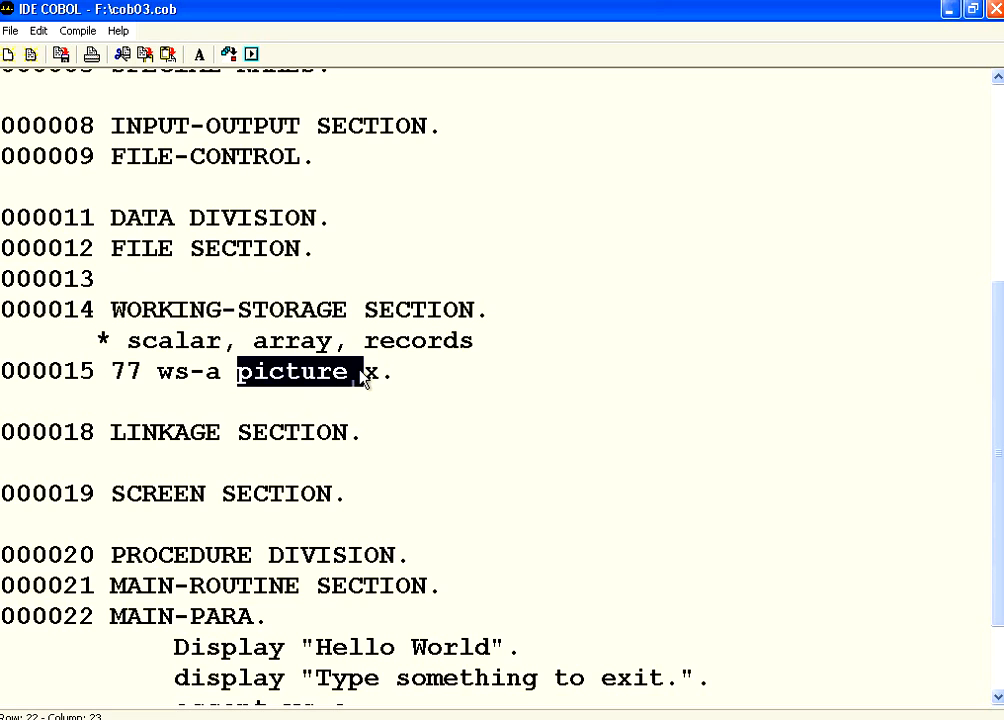
left_click(372, 372)
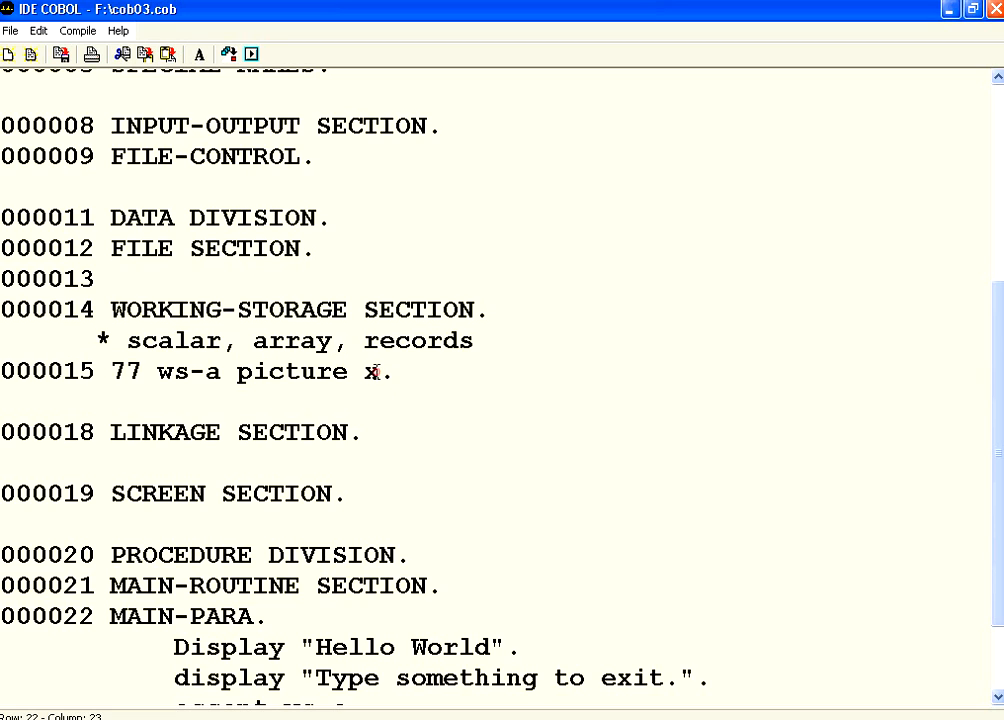
type("9")
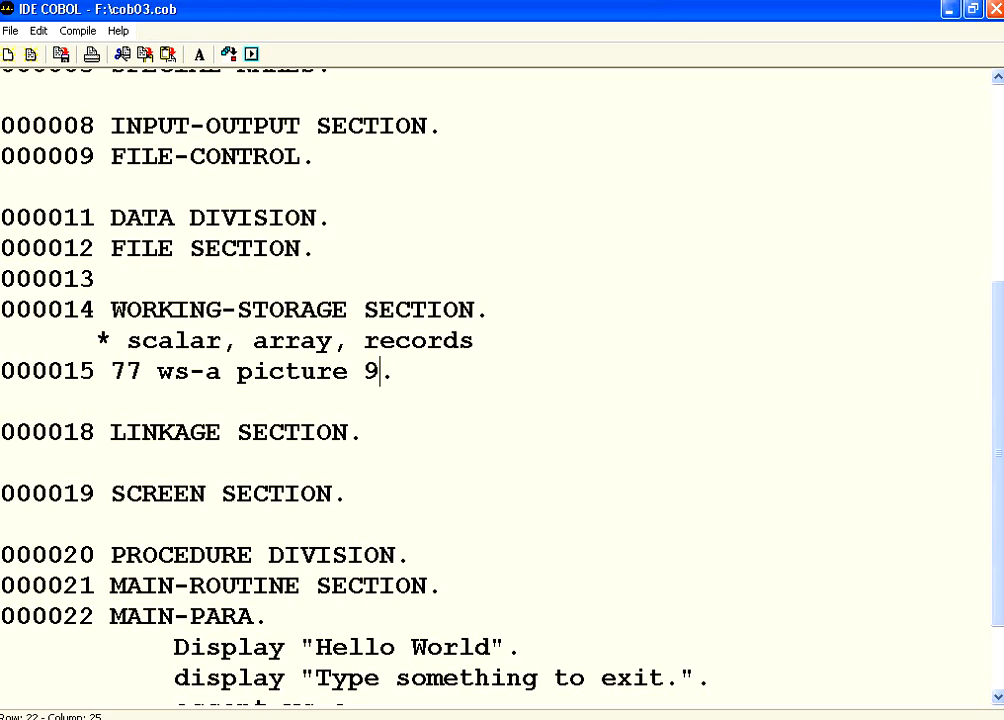
mouse_move(409, 369)
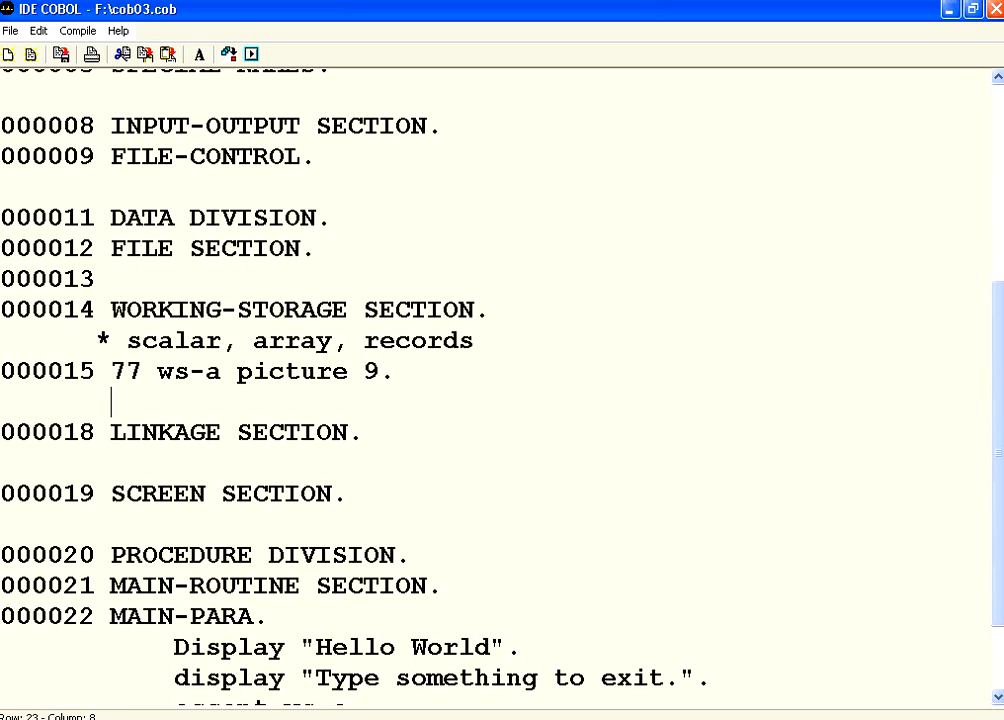
Declare 77 ws-b with an alphabetic picture of repeated a symbols under ws-a
type("77 ws")
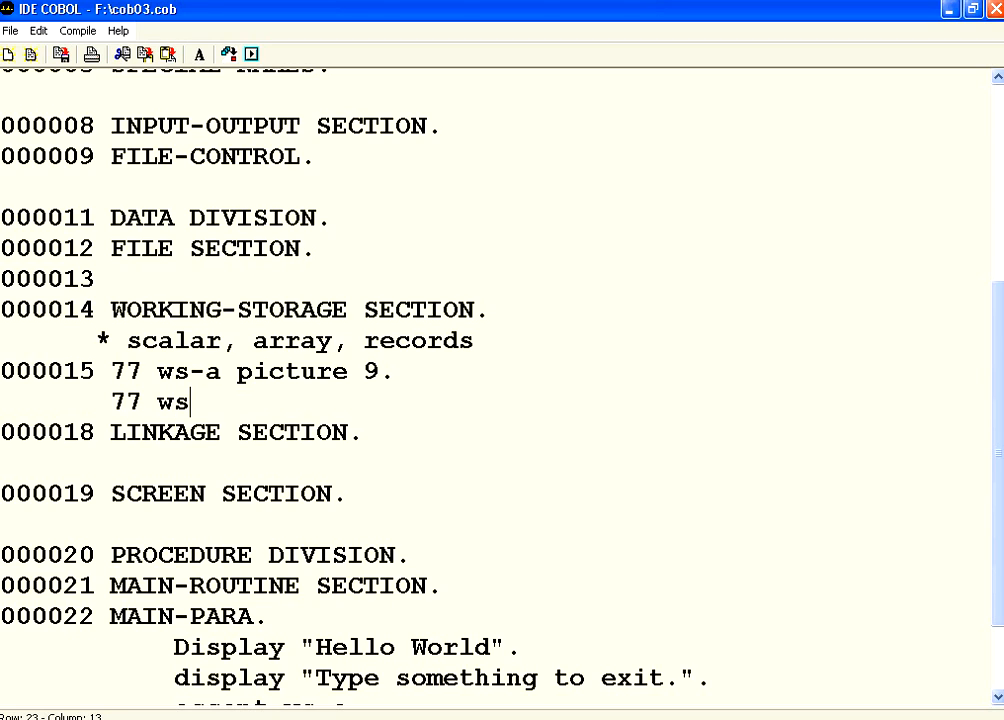
type("-b pic")
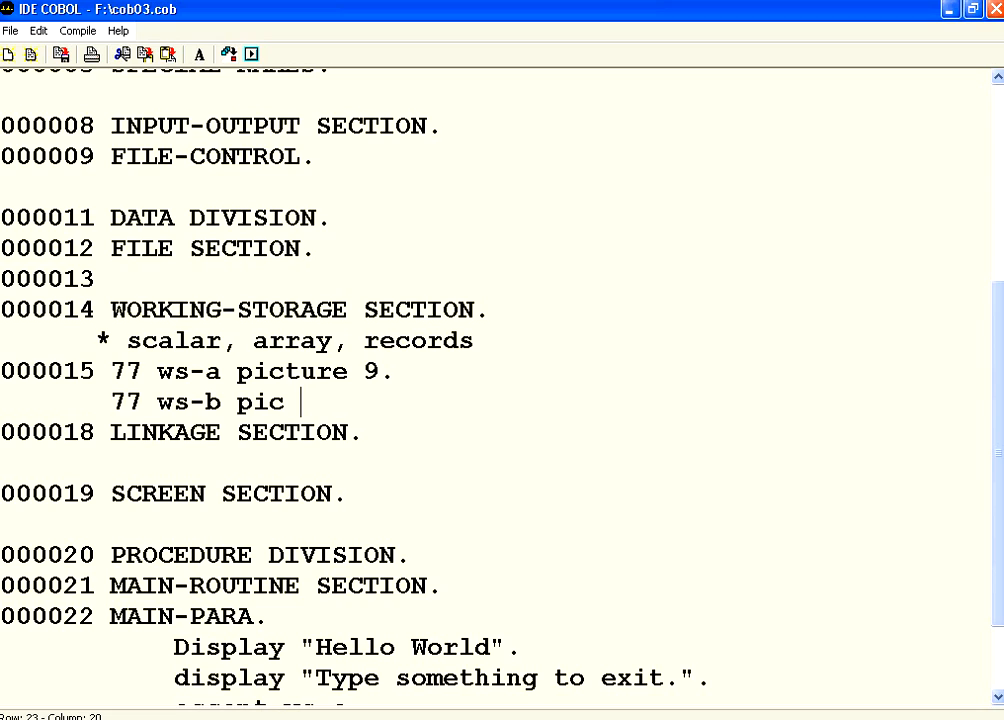
type("a.")
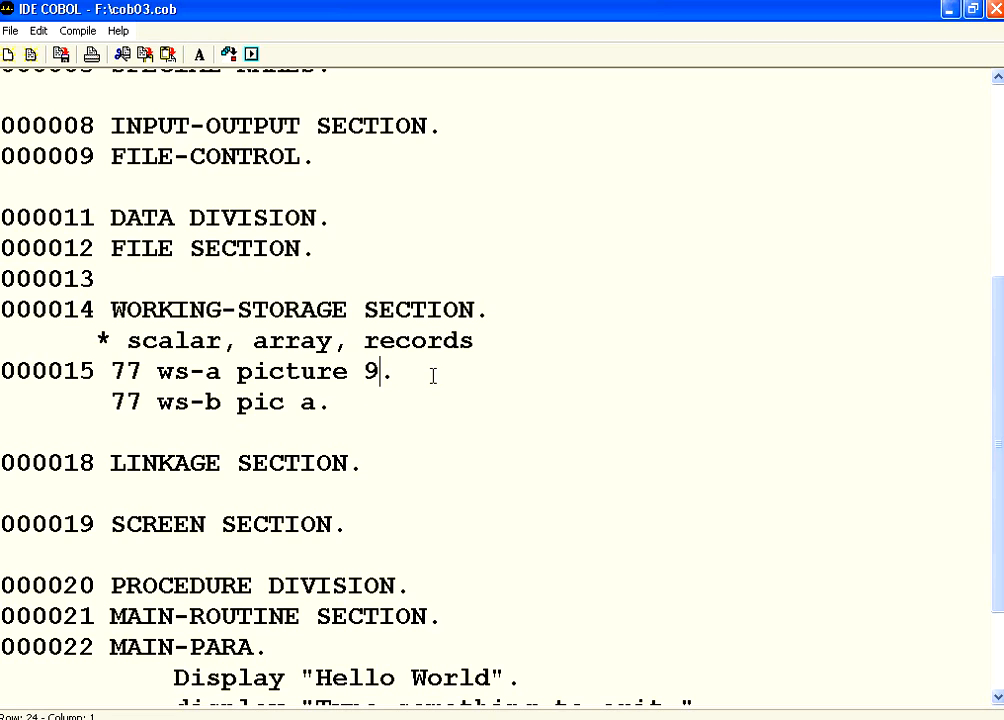
type("9")
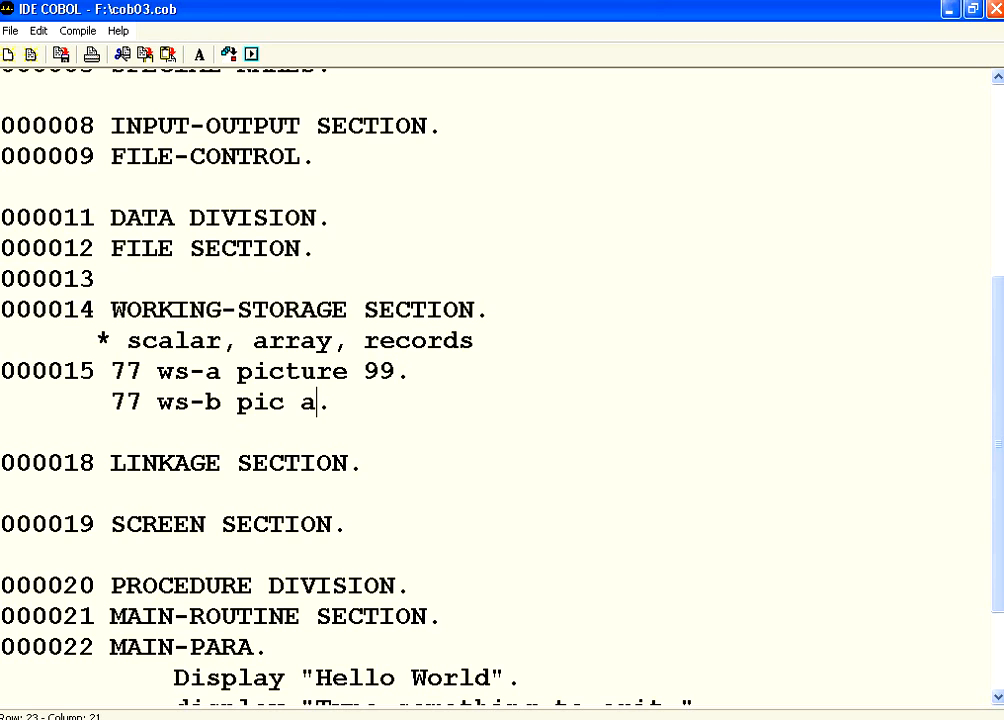
type(".")
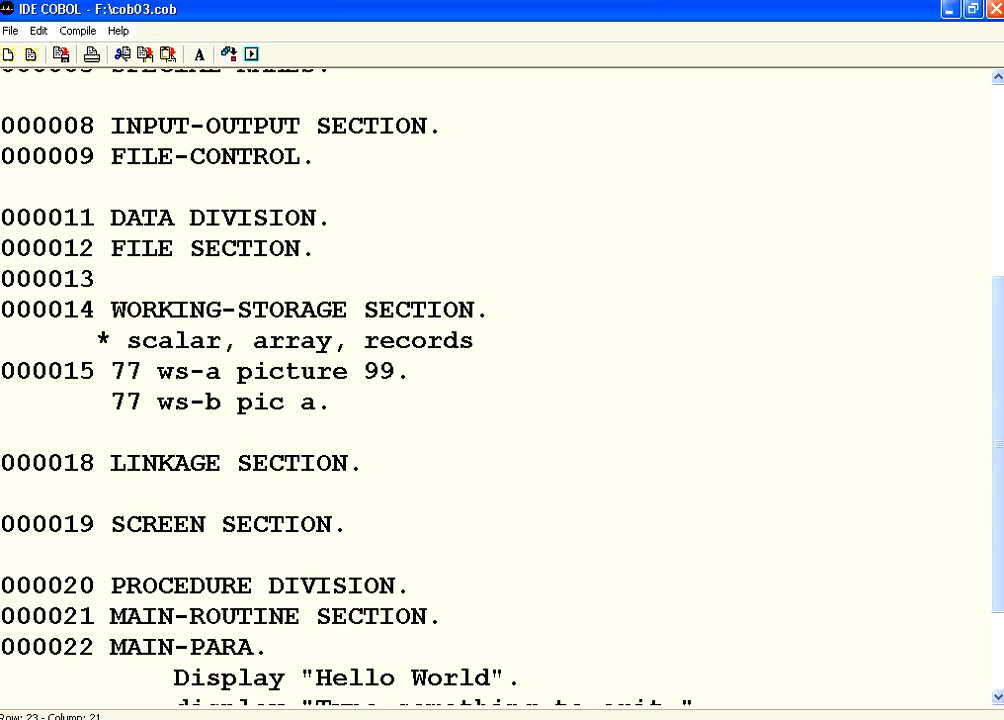
type("a")
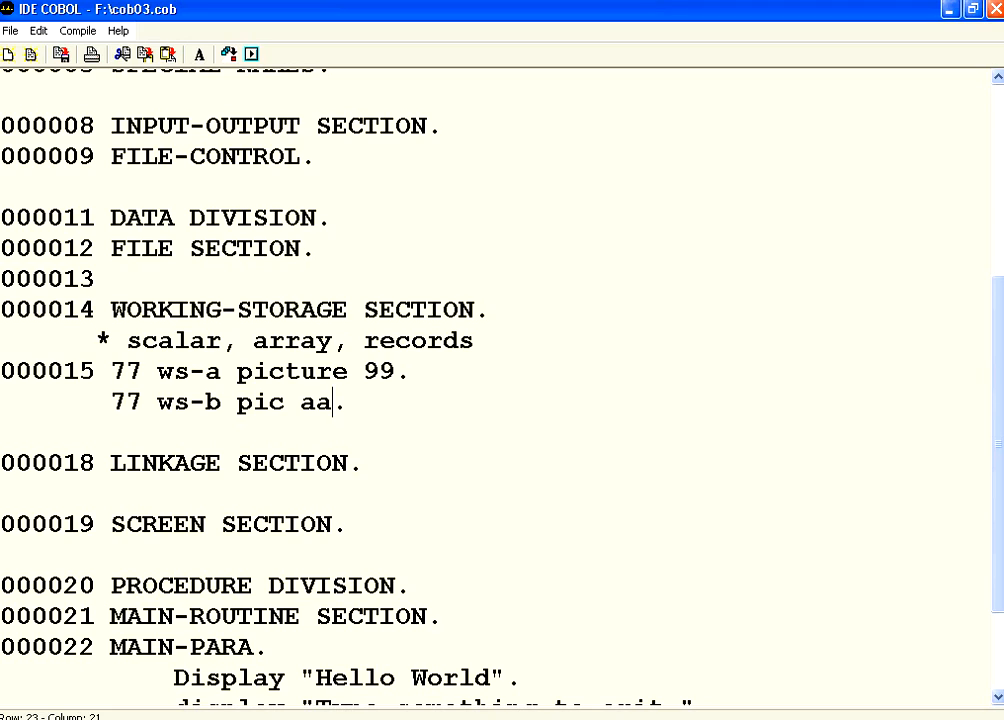
type("aaa")
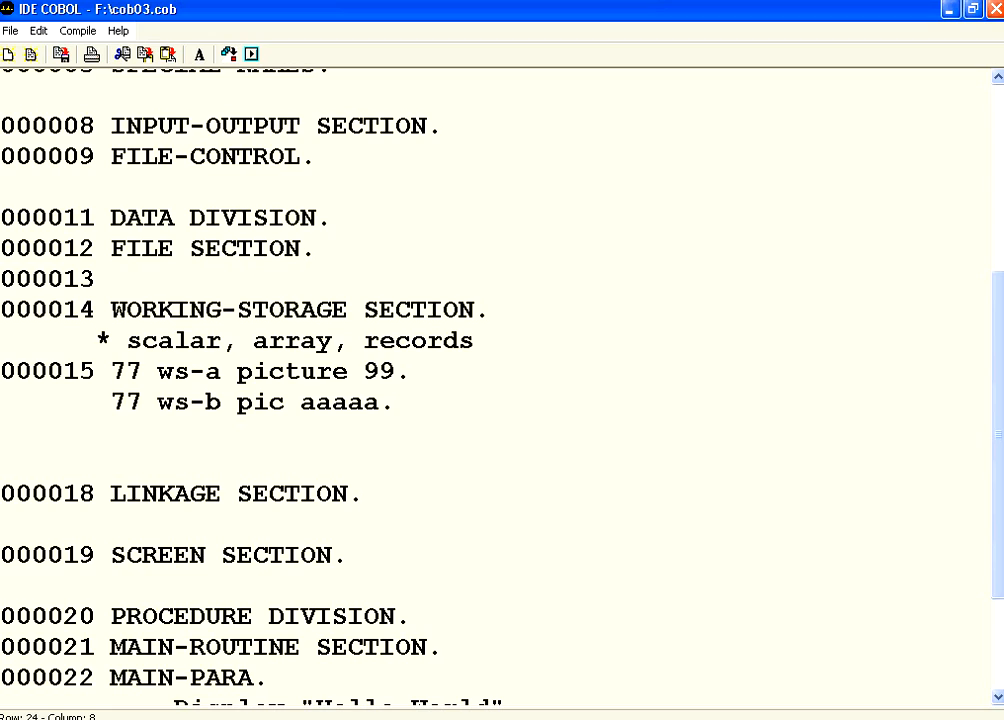
Declare 77 ws-c pic x(10), and rewrite ws-a as 9(2) and ws-b as a(5) using repetition counts
type("77 ws-c p")
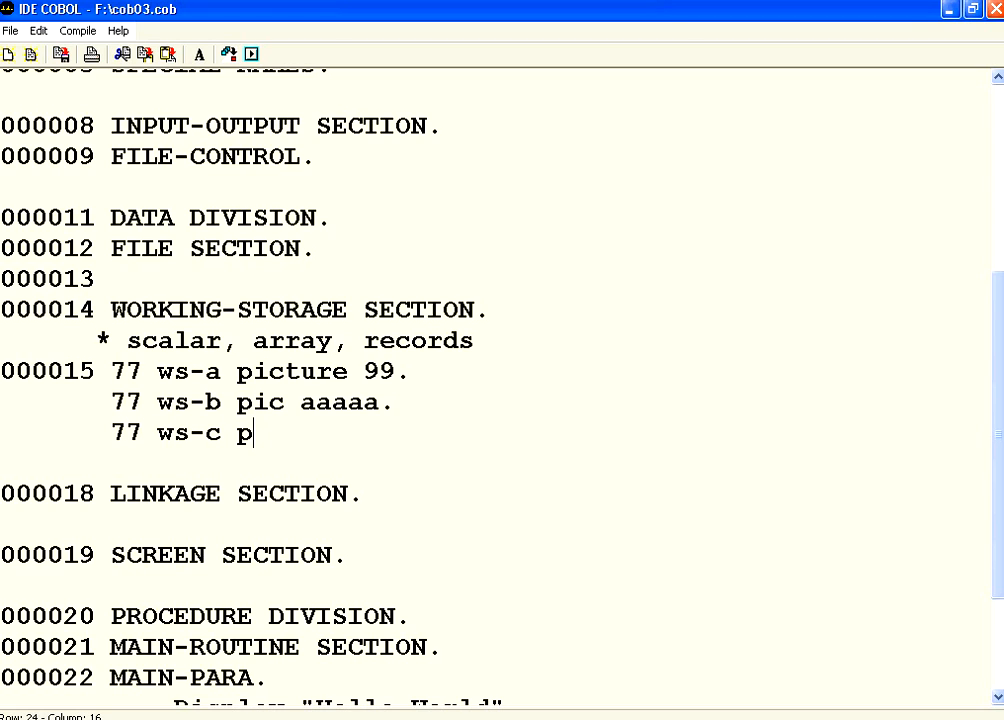
type("ic x")
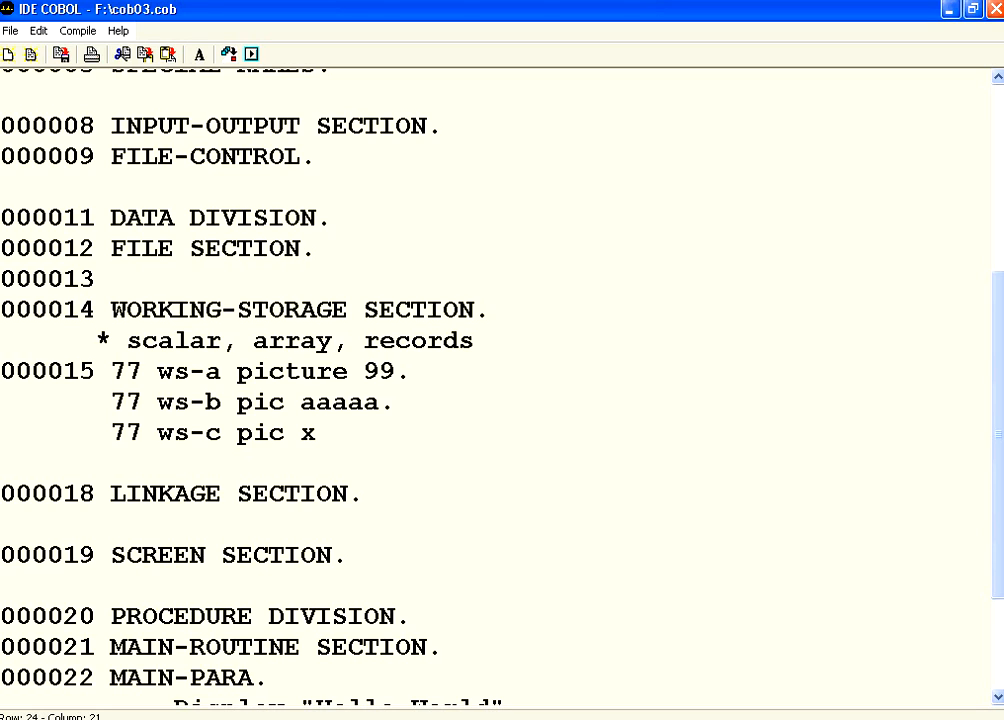
type("xxx")
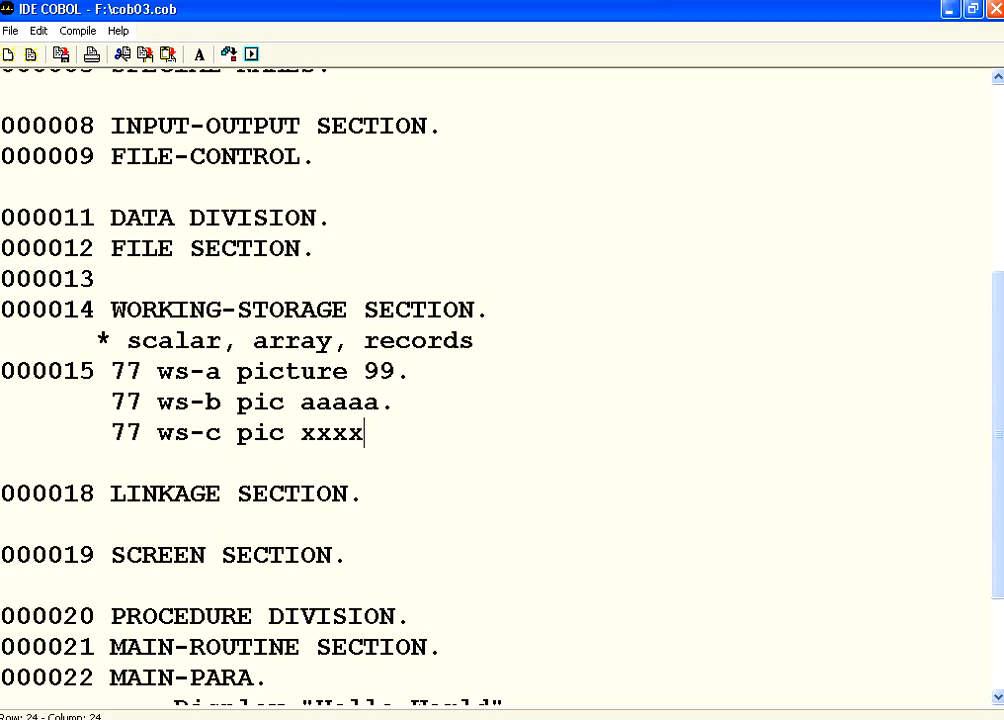
type("x(1")
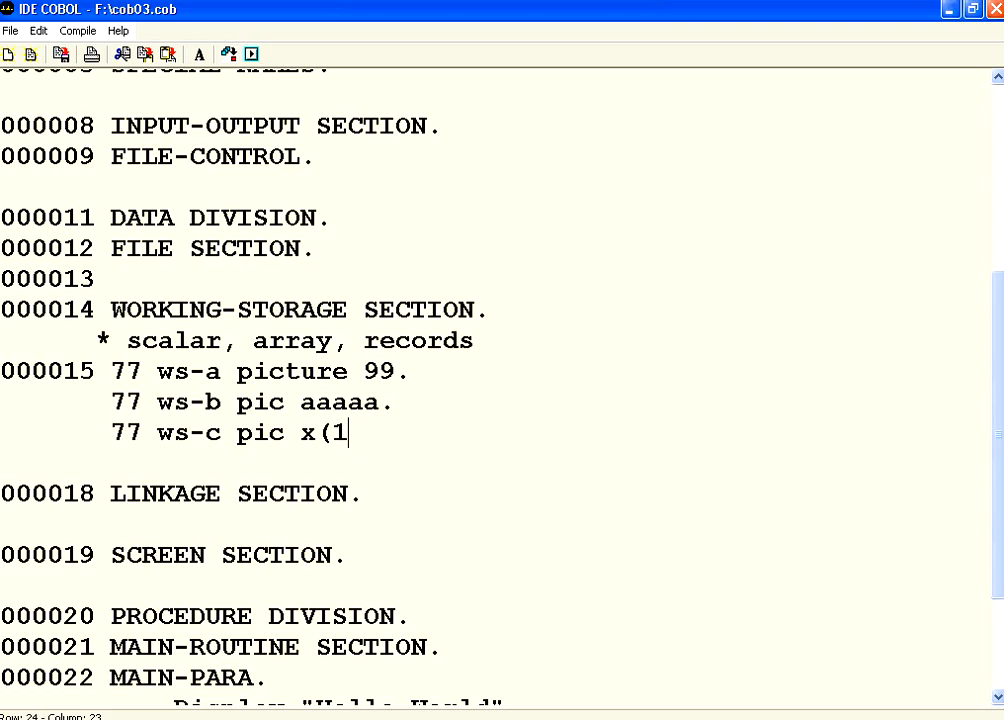
type("0).")
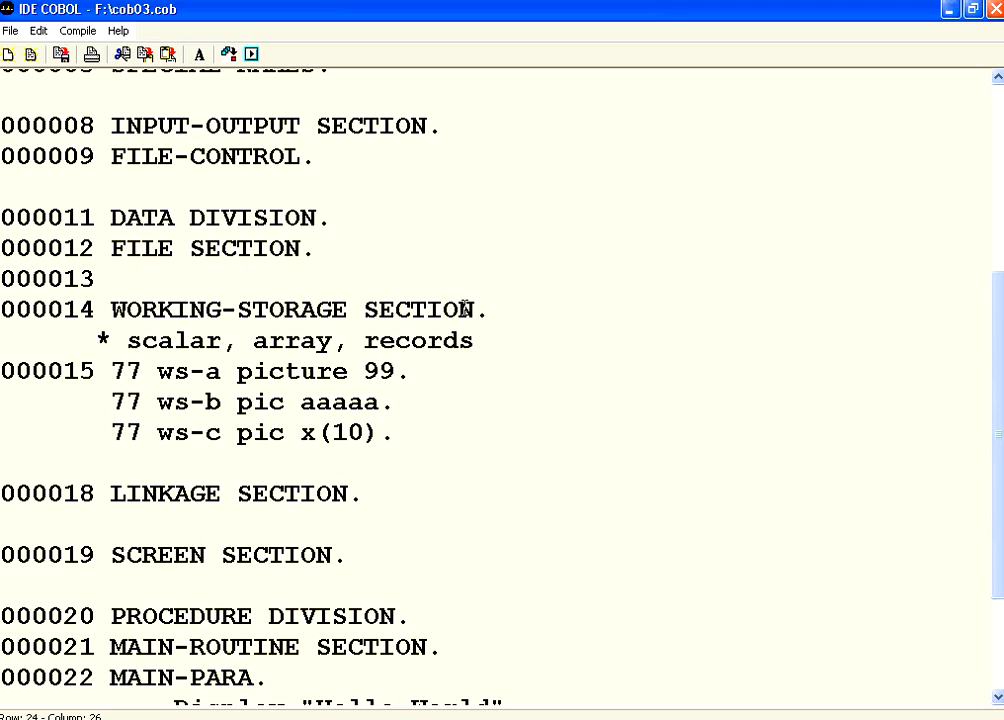
type("(2)")
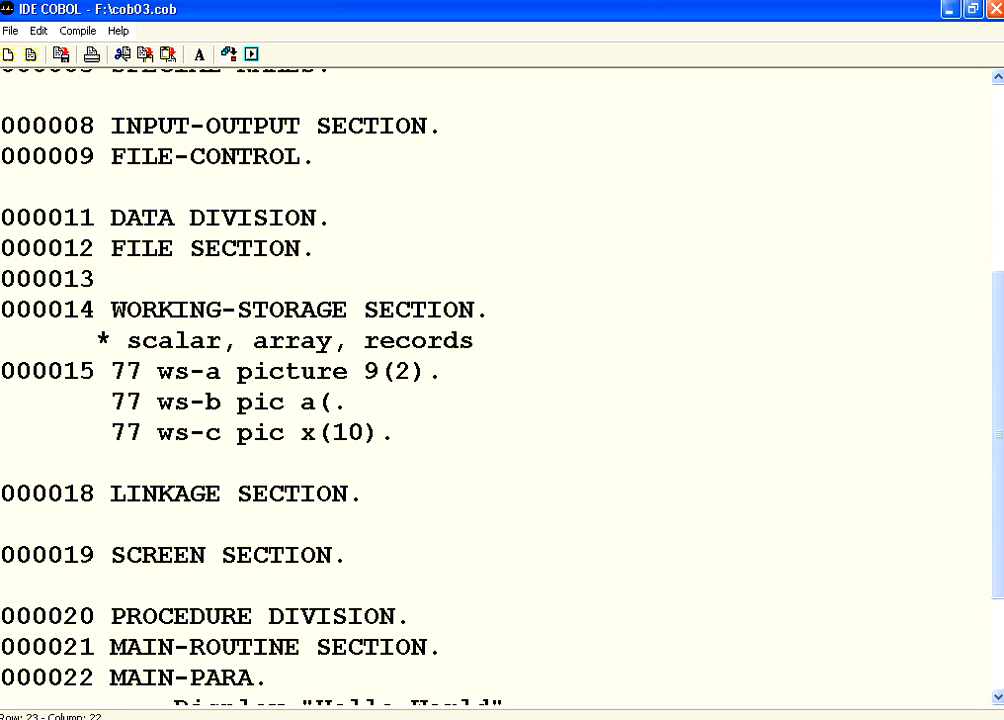
type("5)")
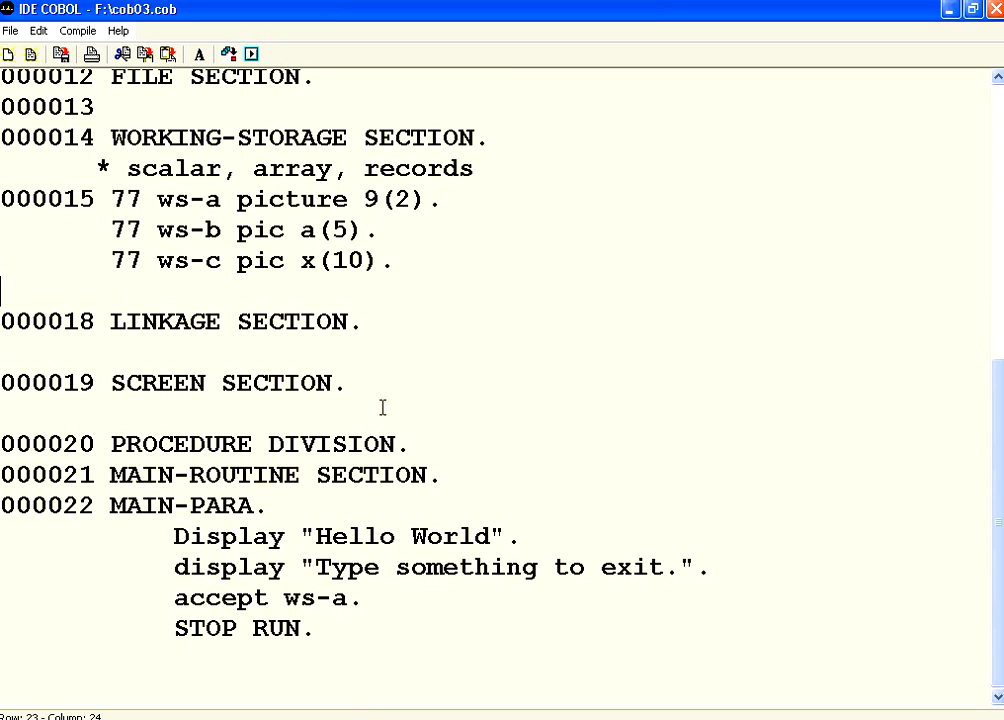
mouse_move(190, 558)
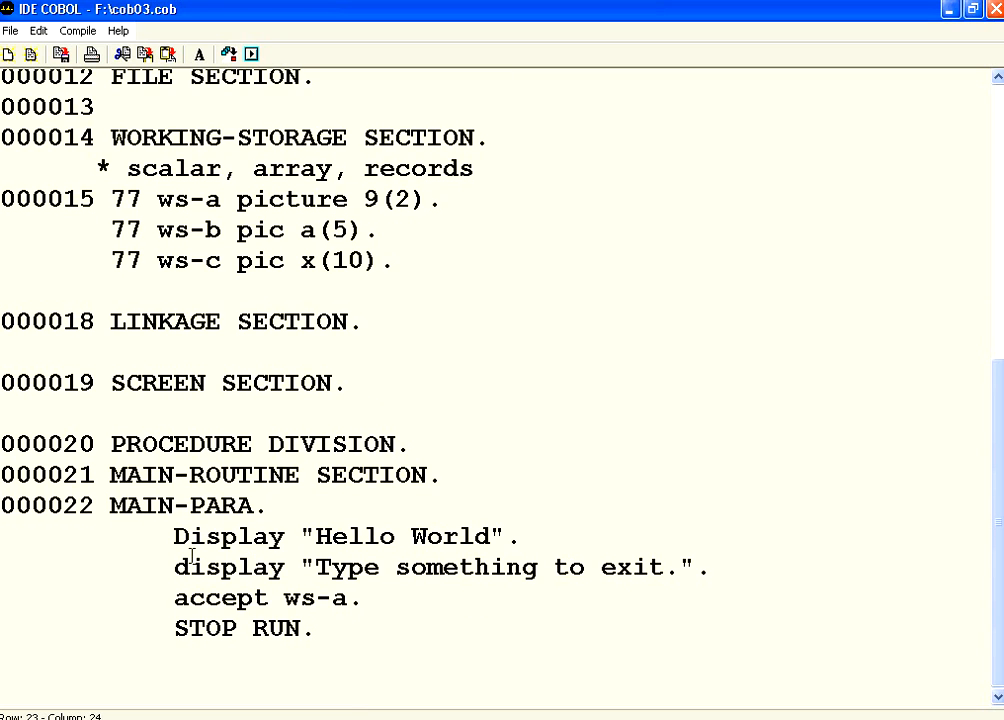
mouse_move(400, 558)
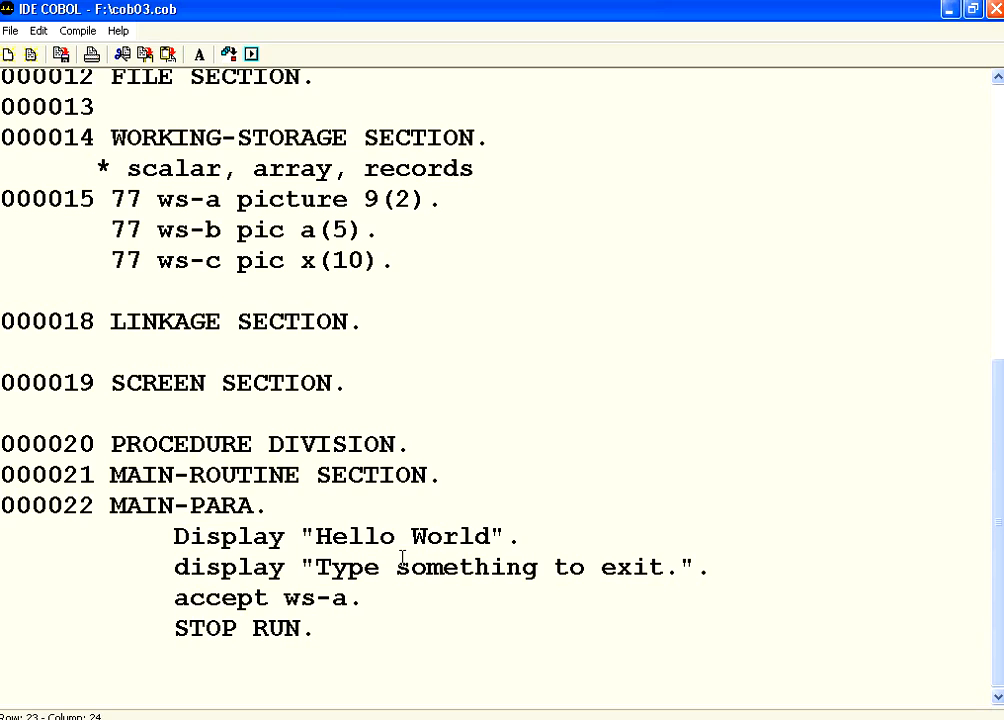
mouse_move(255, 567)
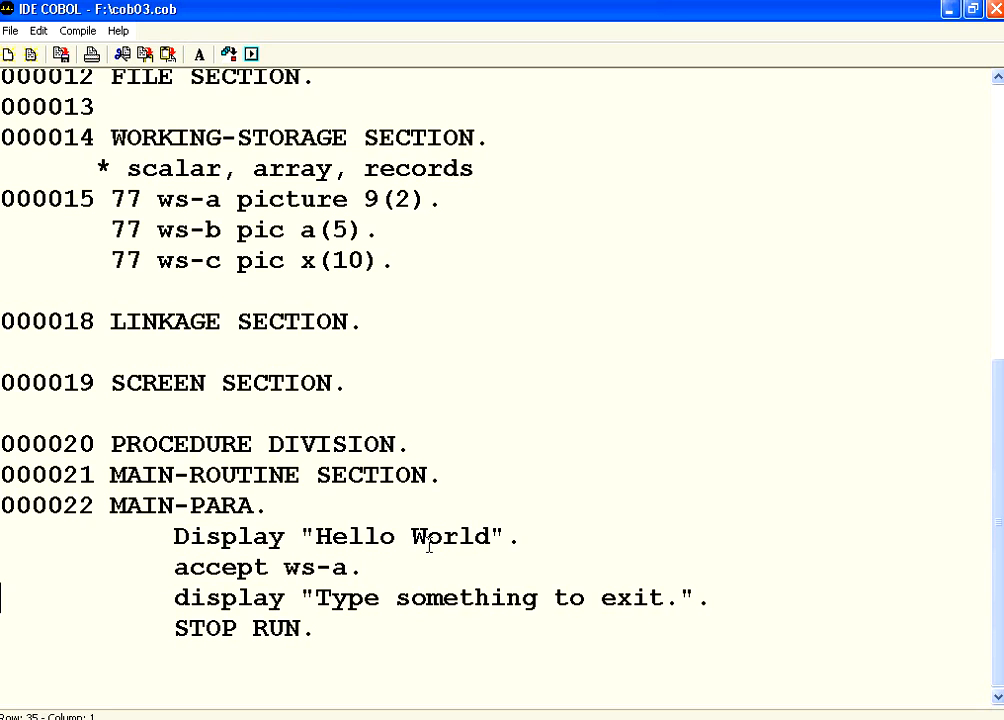
Add "accept ws-a." above the display line in the main paragraph
type("accept ws-a.")
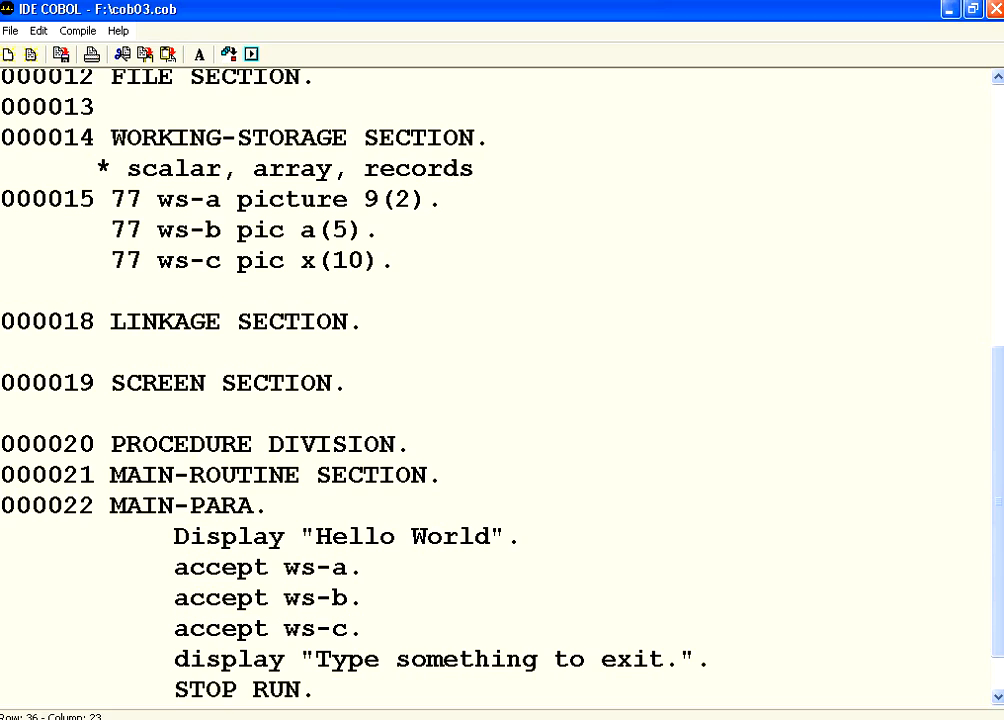
mouse_move(336, 555)
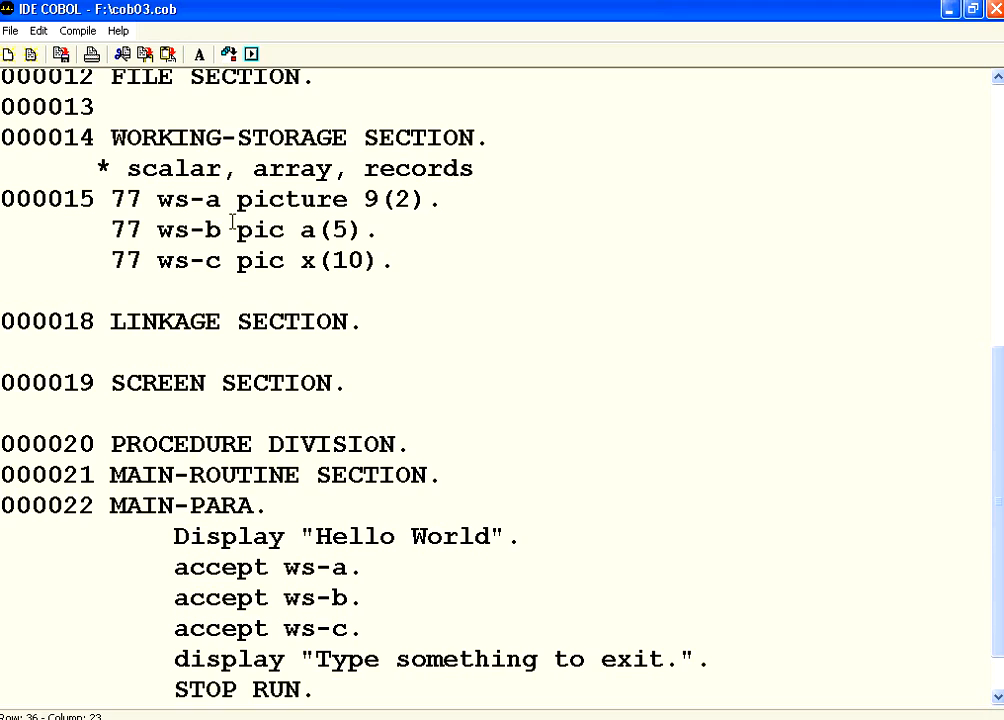
Point out the 77 level and the (2) length in ws-a's picture, then bring up a Command Prompt window
double_click(128, 199)
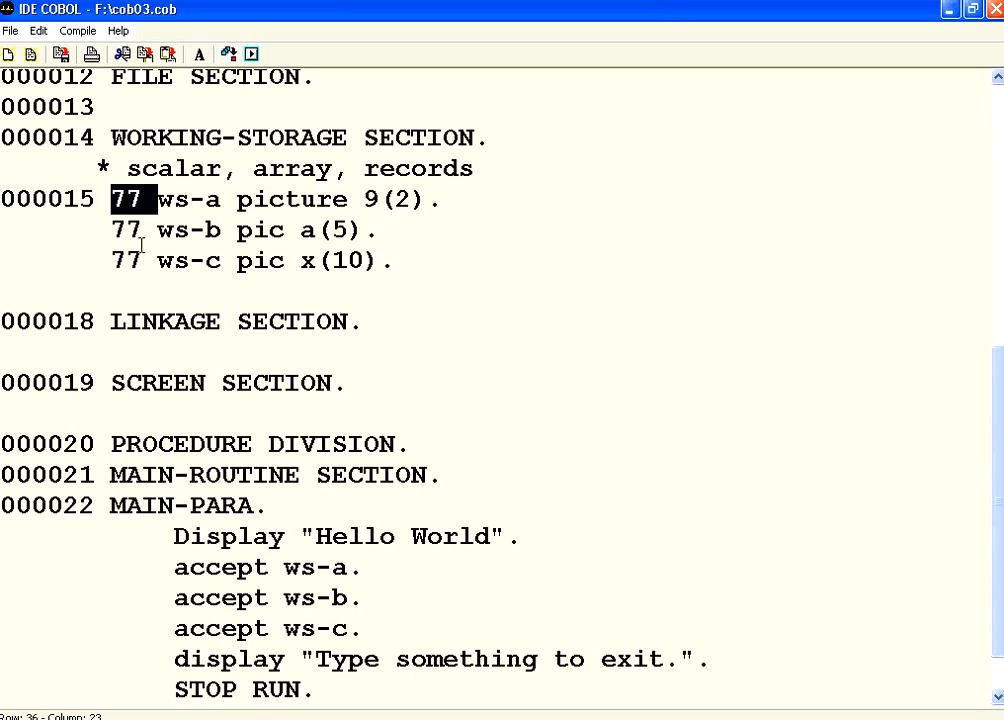
double_click(292, 199)
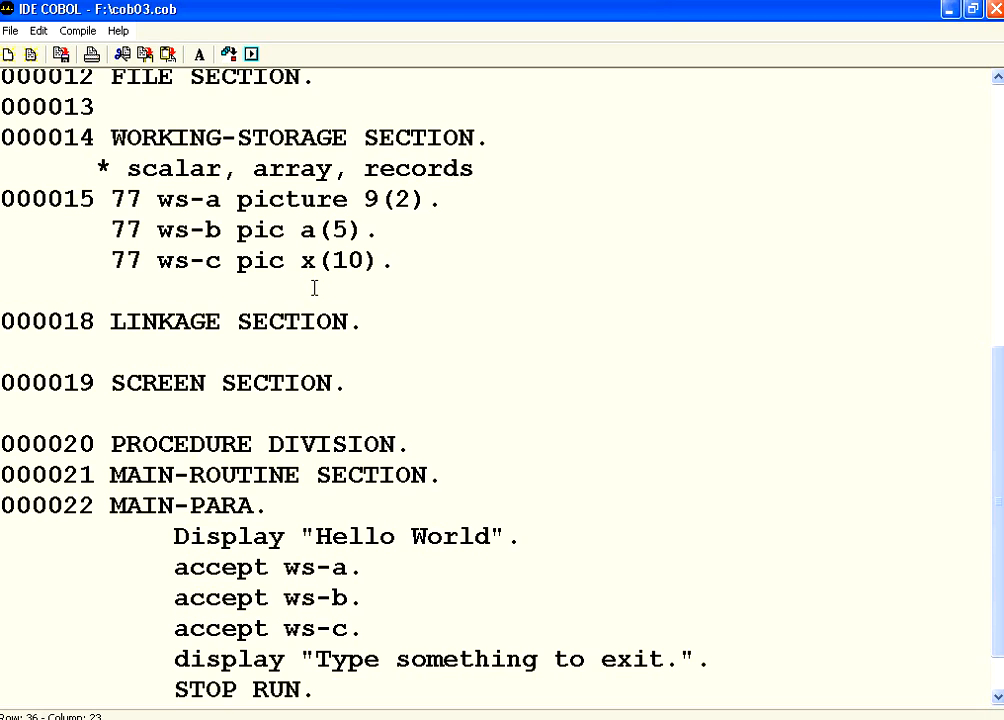
double_click(399, 199)
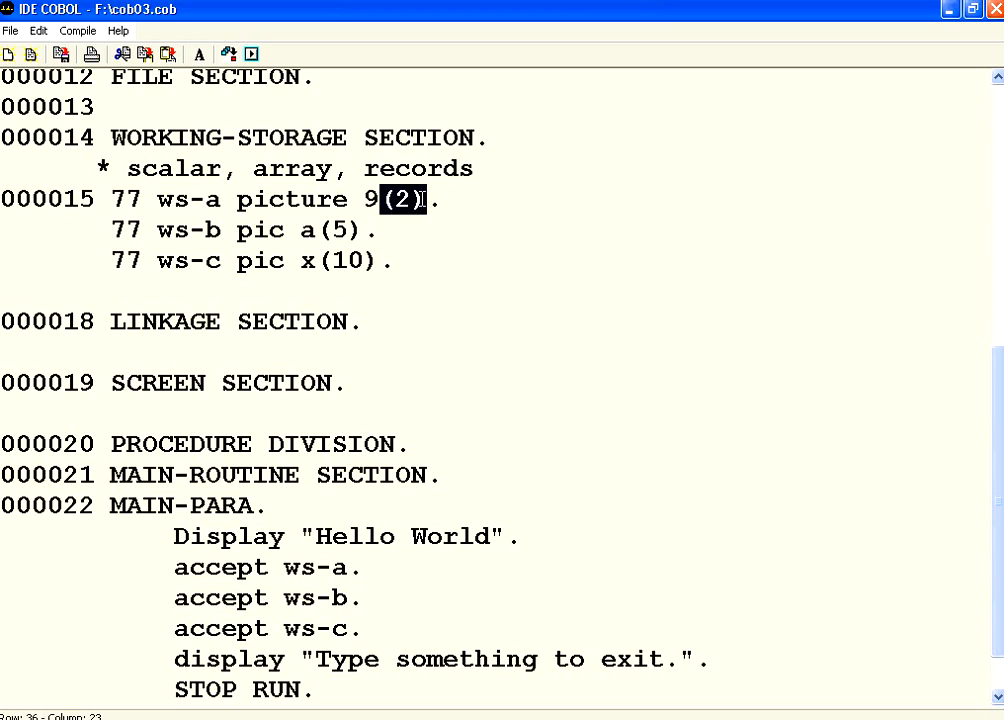
left_click(375, 475)
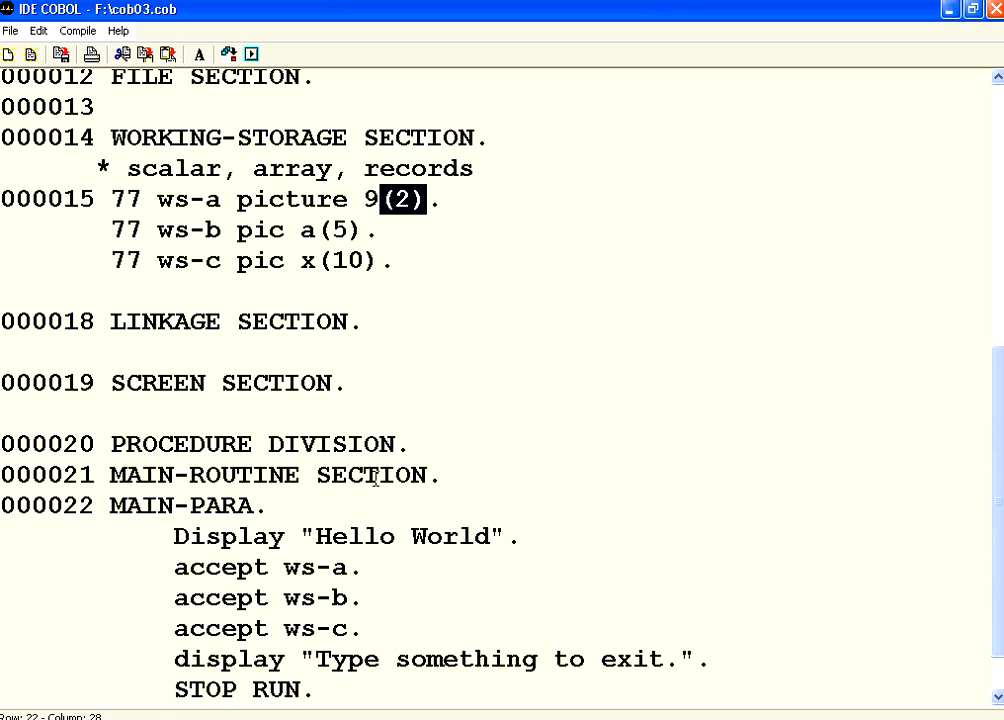
mouse_move(243, 94)
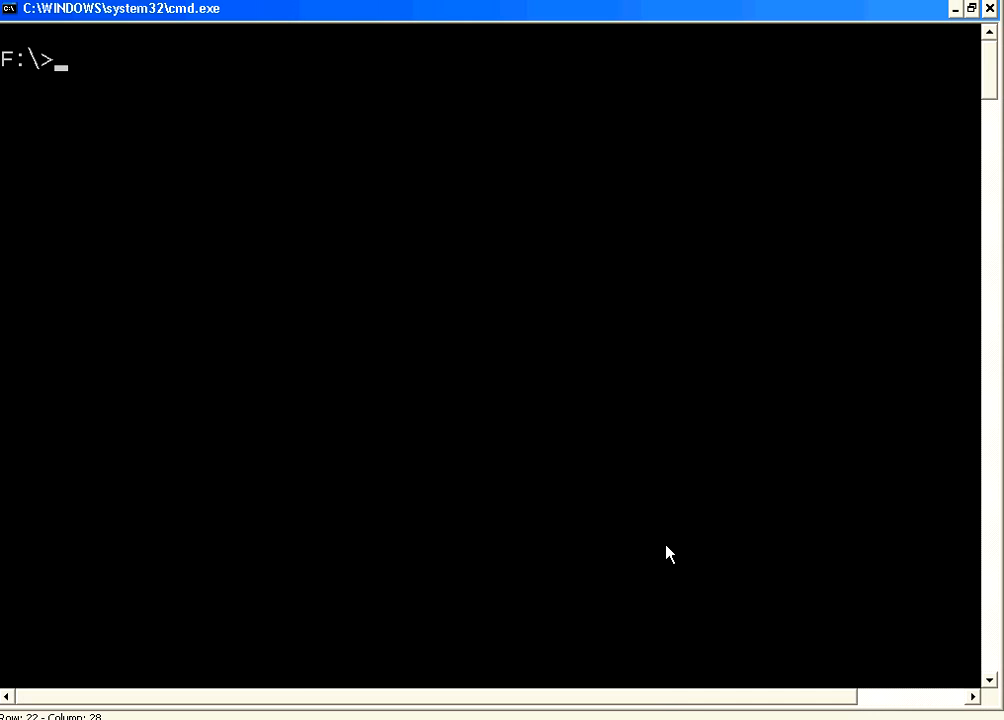
Dismiss the Command Prompt and compile cob03.cob
type("type")
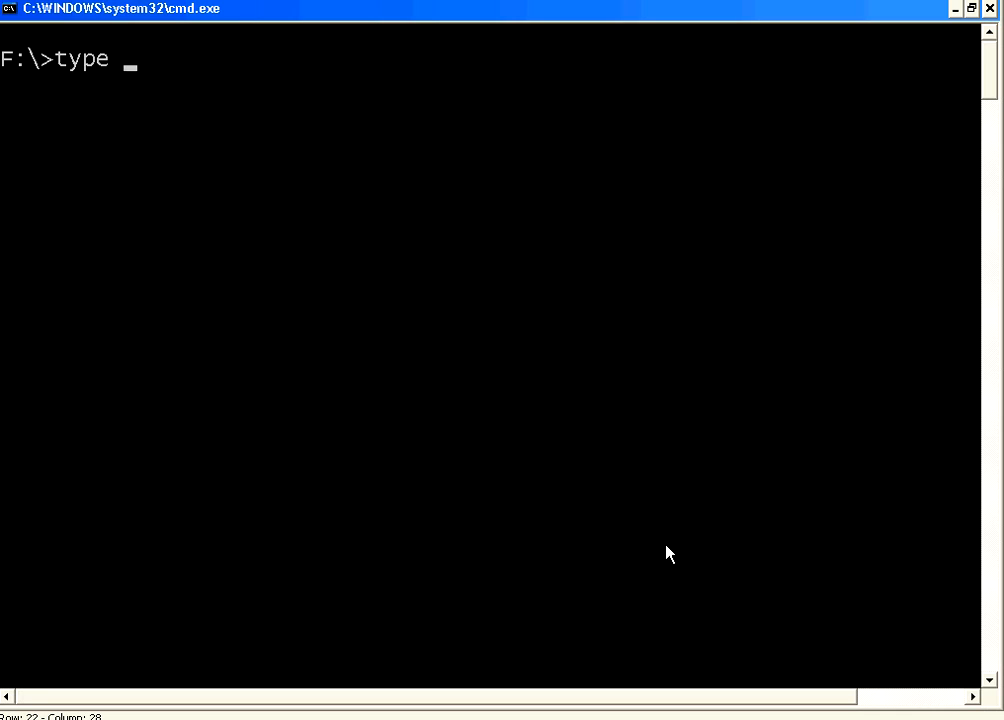
key("enter")
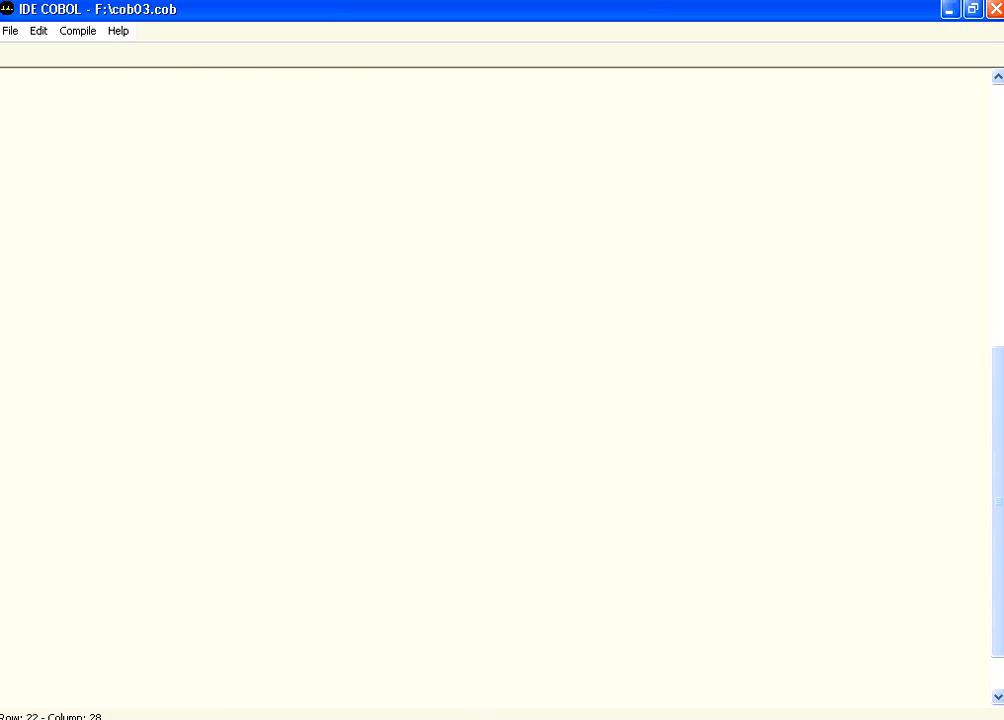
left_click(250, 54)
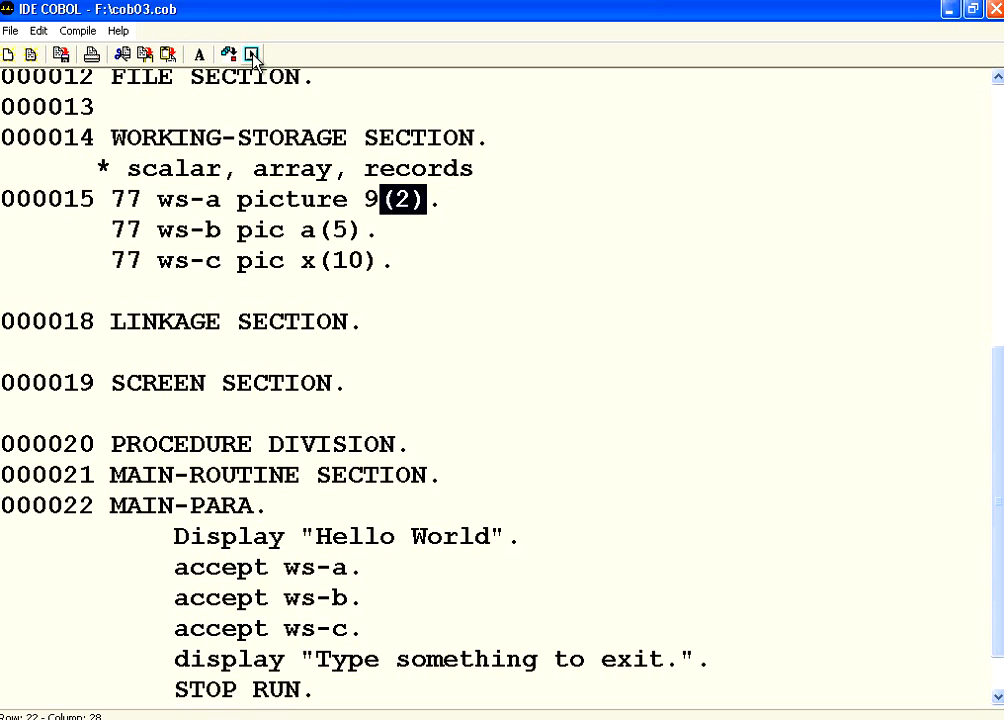
Run cob03, entering 4 for ws-a and letters a, a1 for the other accepts
left_click(252, 54)
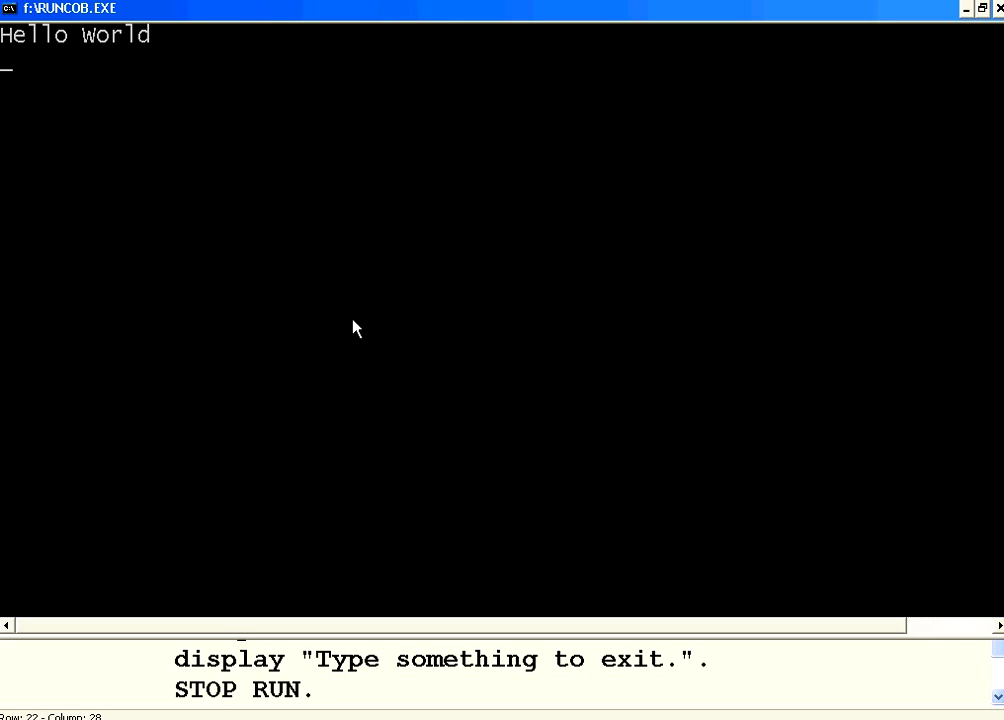
type("4")
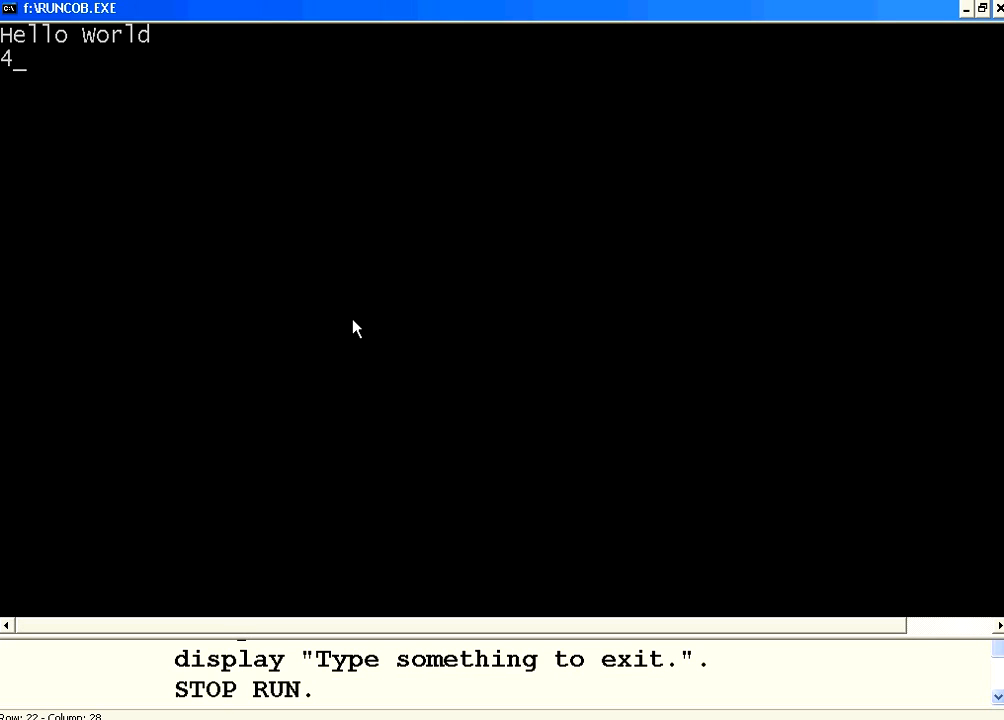
key("enter")
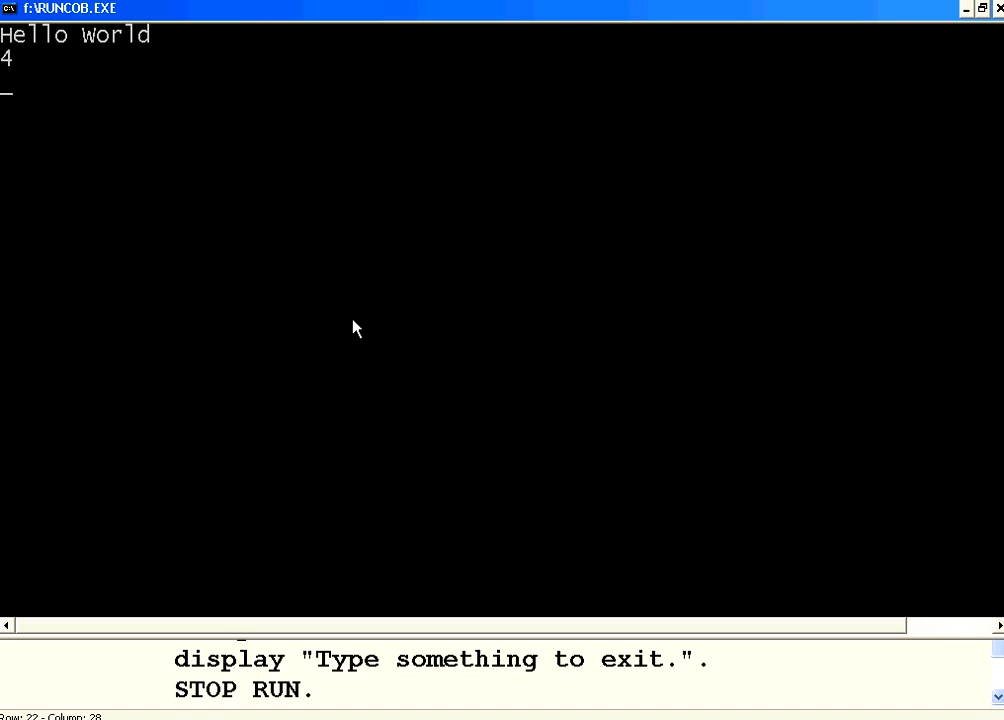
type("a")
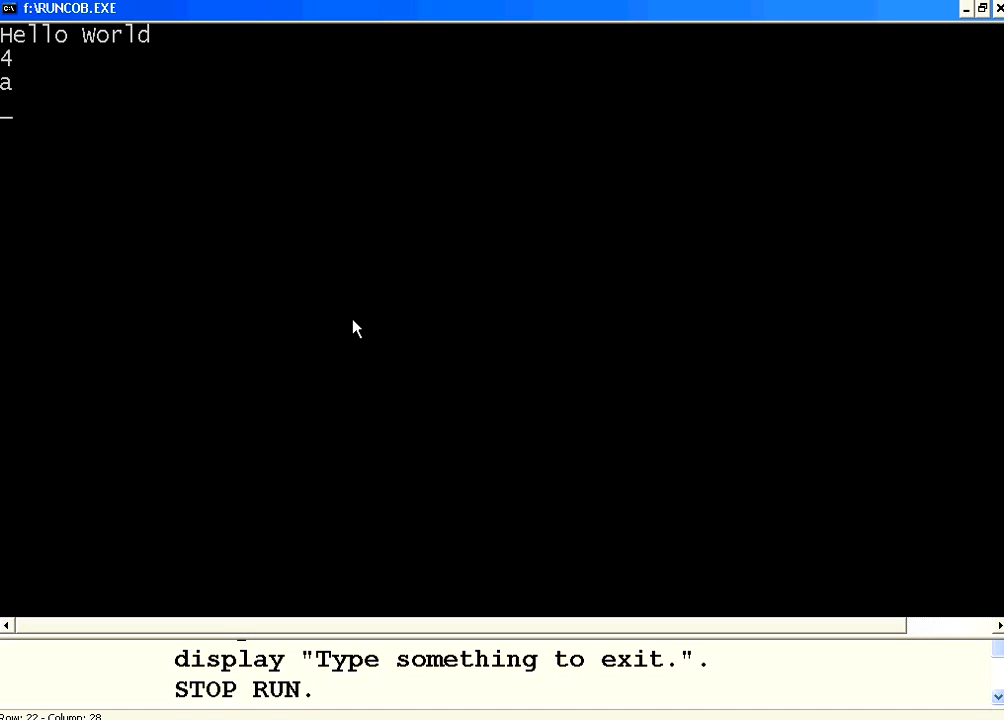
type("a1")
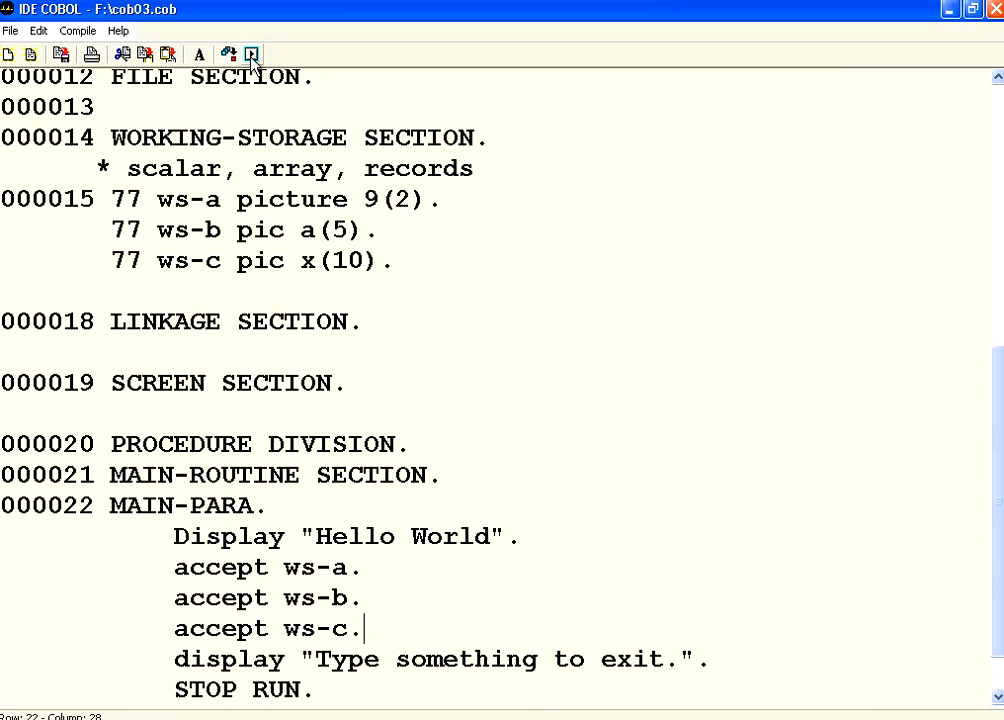
Run again entering d for ws-a to trigger INVALID NUMERIC INPUT, then 2 and 3 to finish
left_click(253, 54)
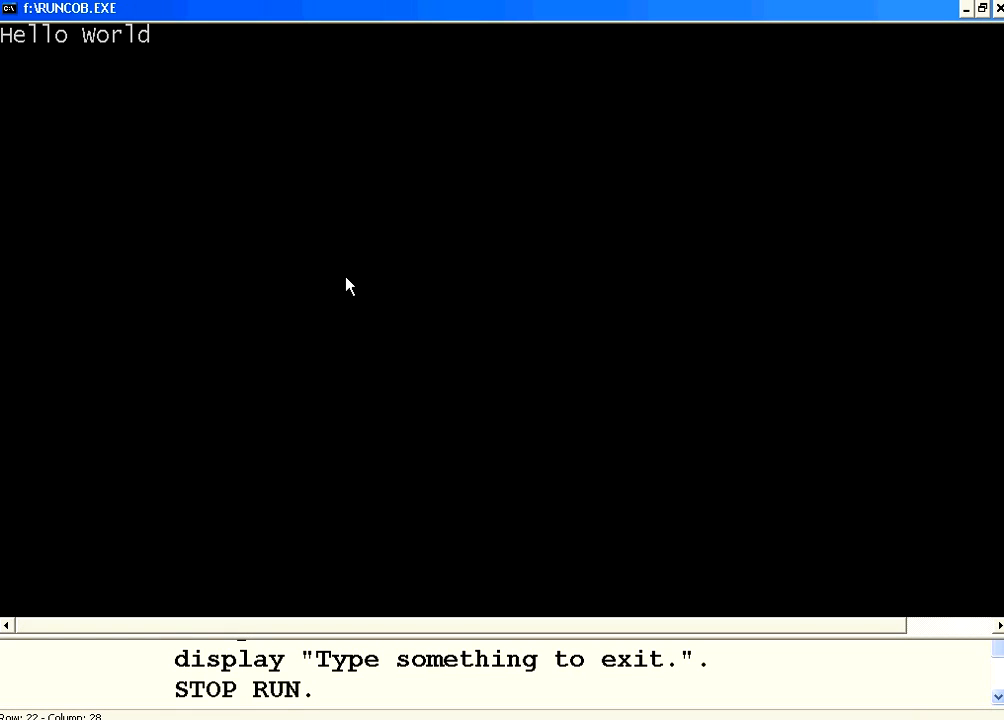
type("d")
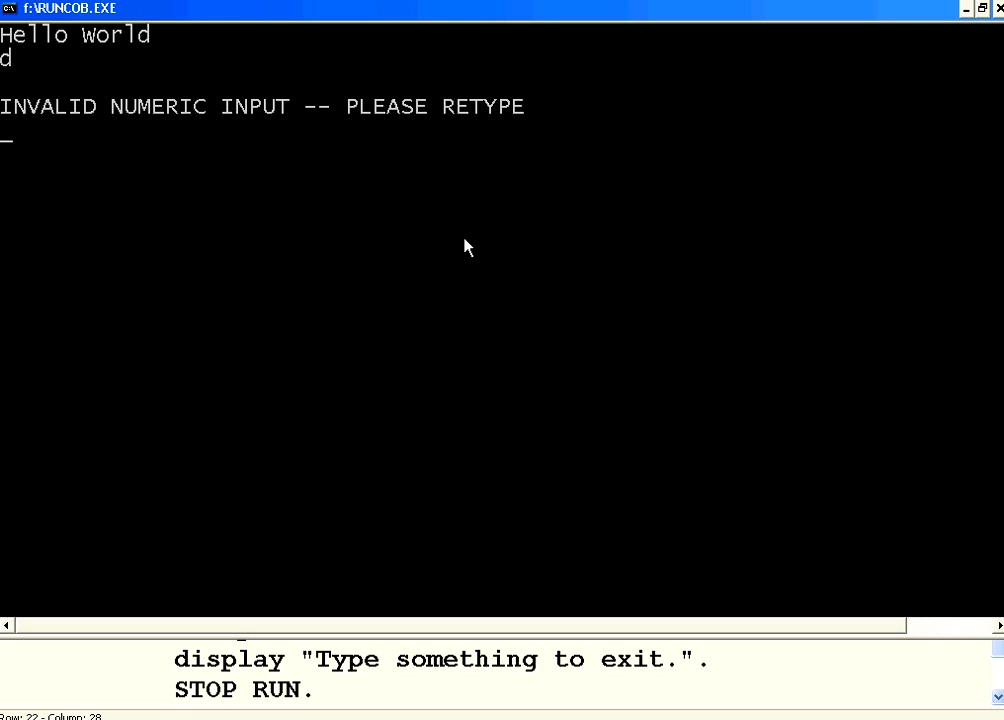
mouse_move(294, 130)
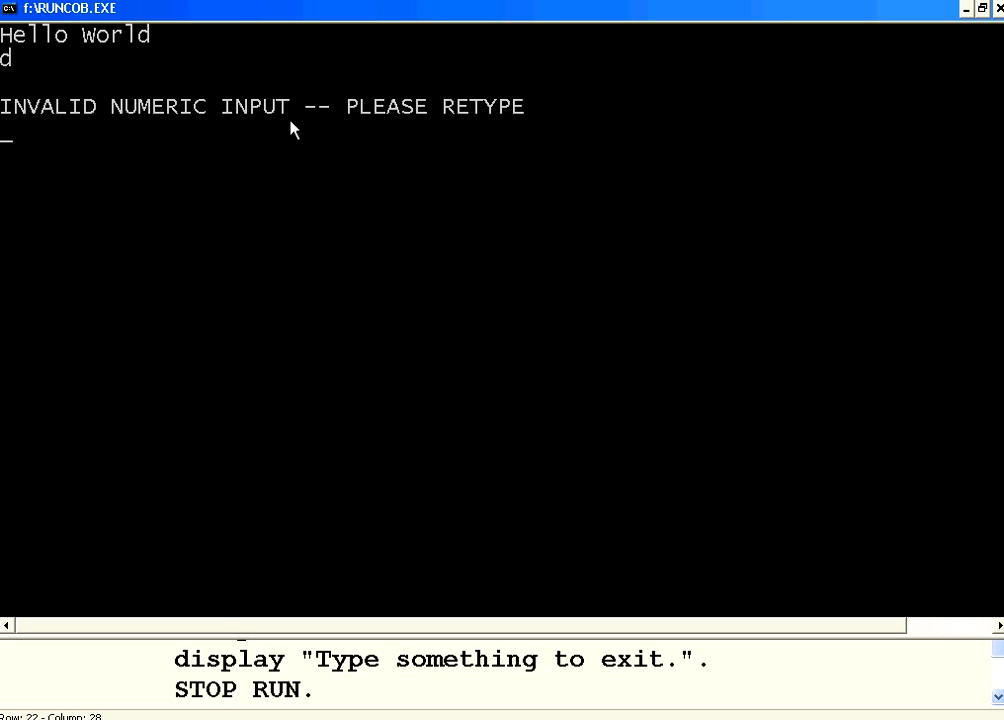
mouse_move(15, 68)
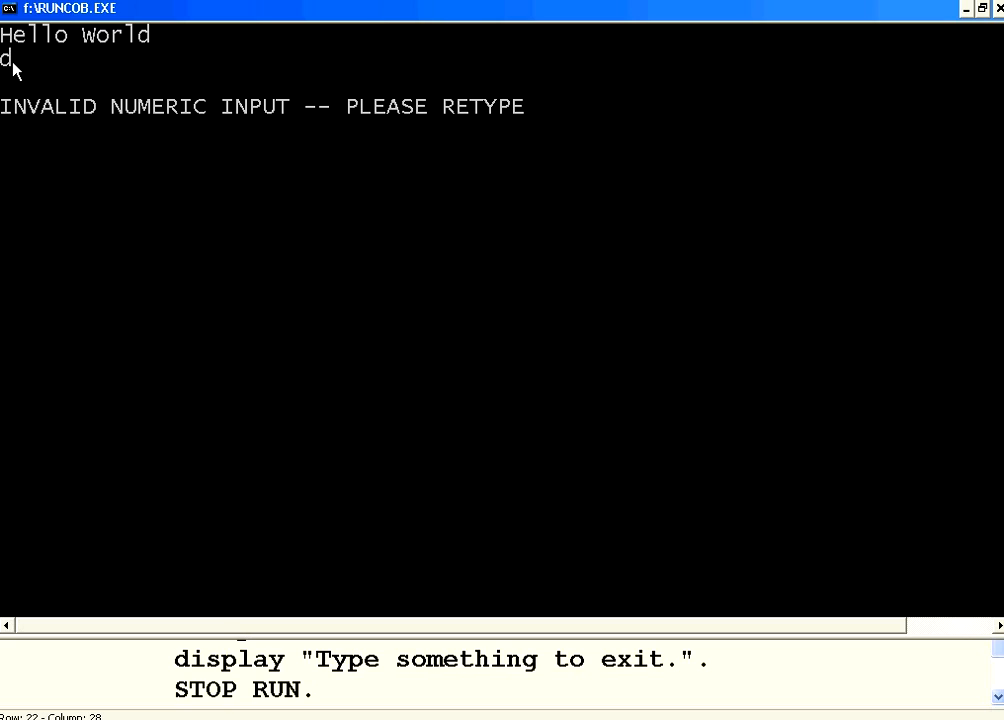
type("2")
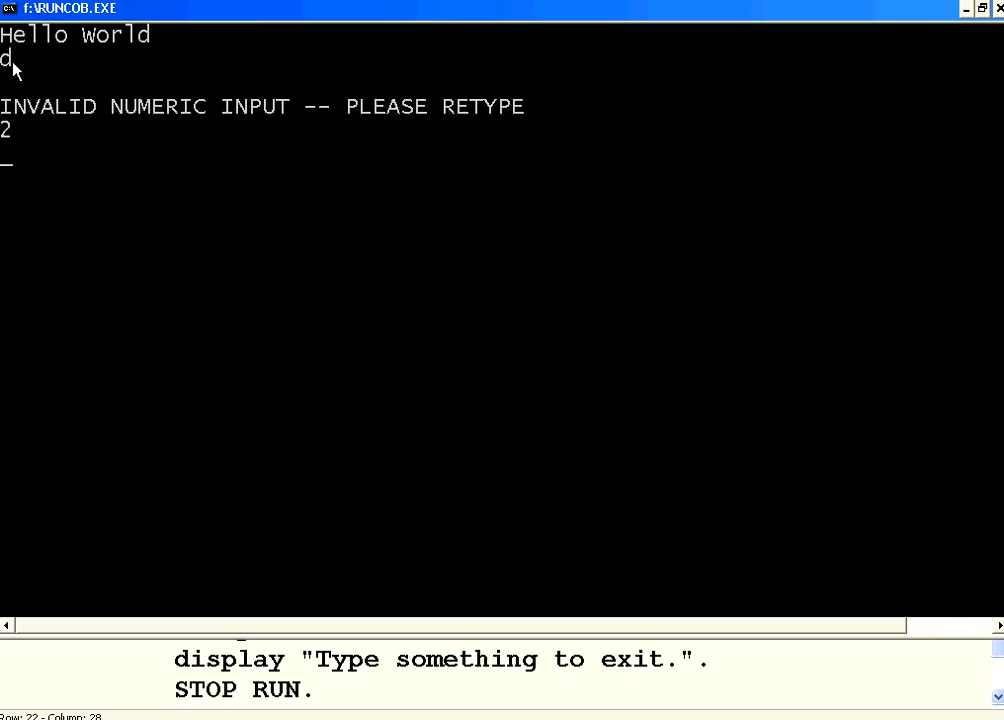
type("3")
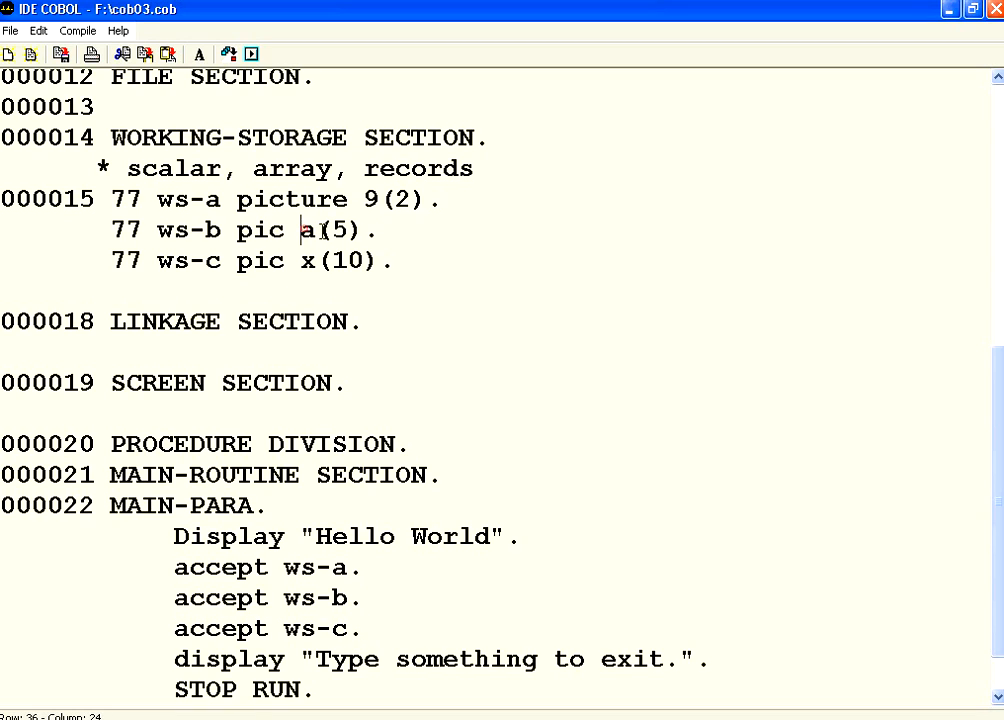
Add a display ws-a. statement after accept ws-c. in MAIN-PARA
double_click(333, 230)
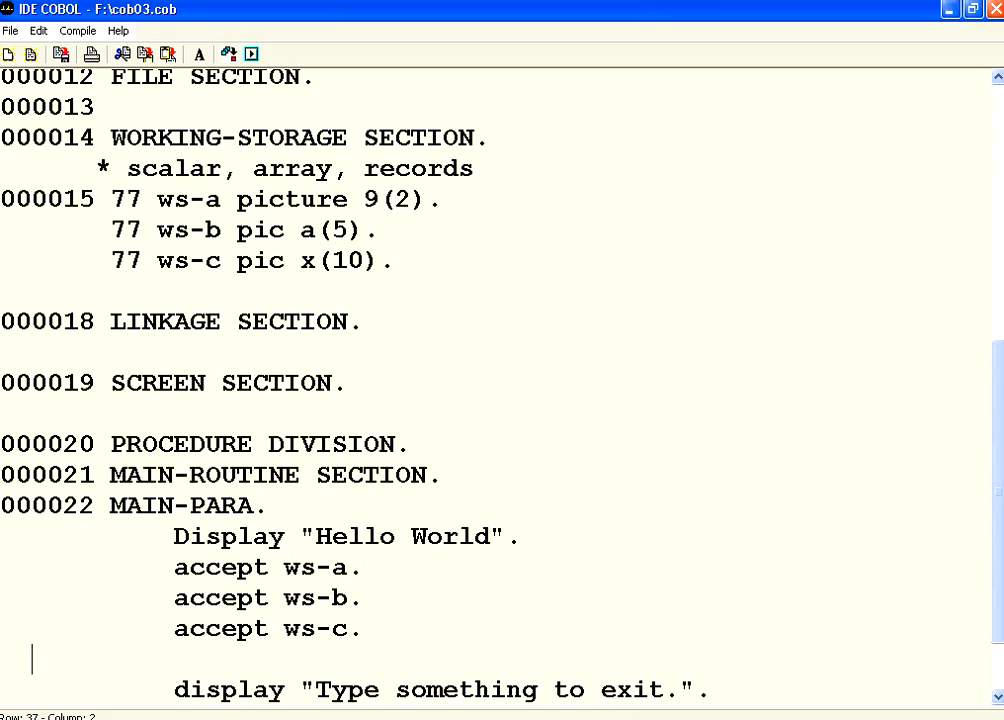
type("d")
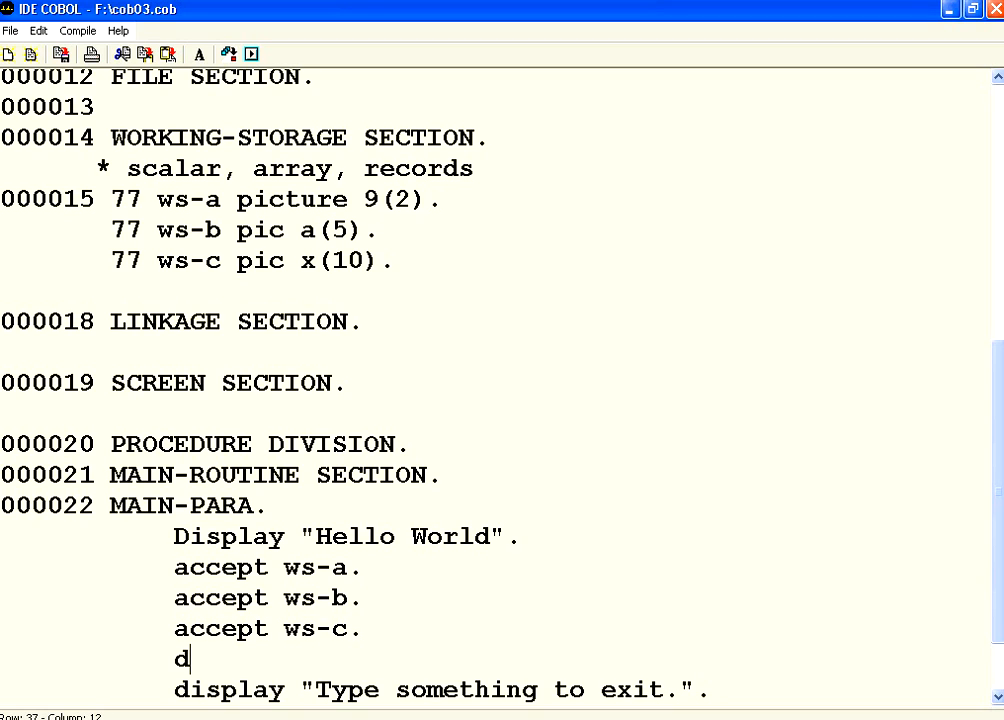
type("isplay ws-a.")
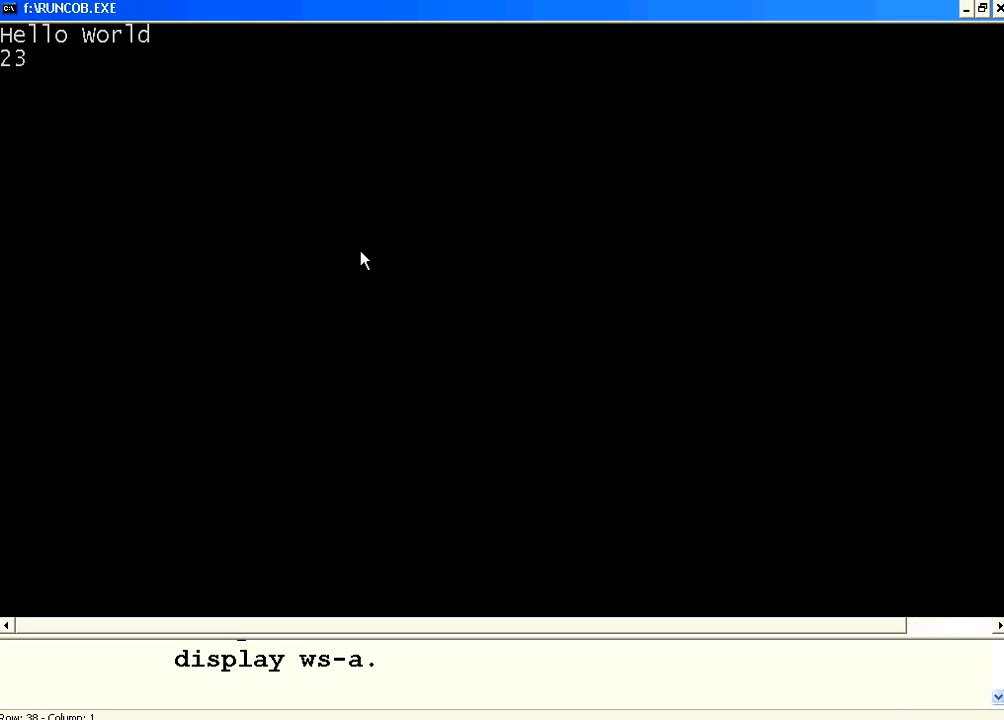
Supply how and a12 at the console prompts, then return to the cob03 source
type("h")
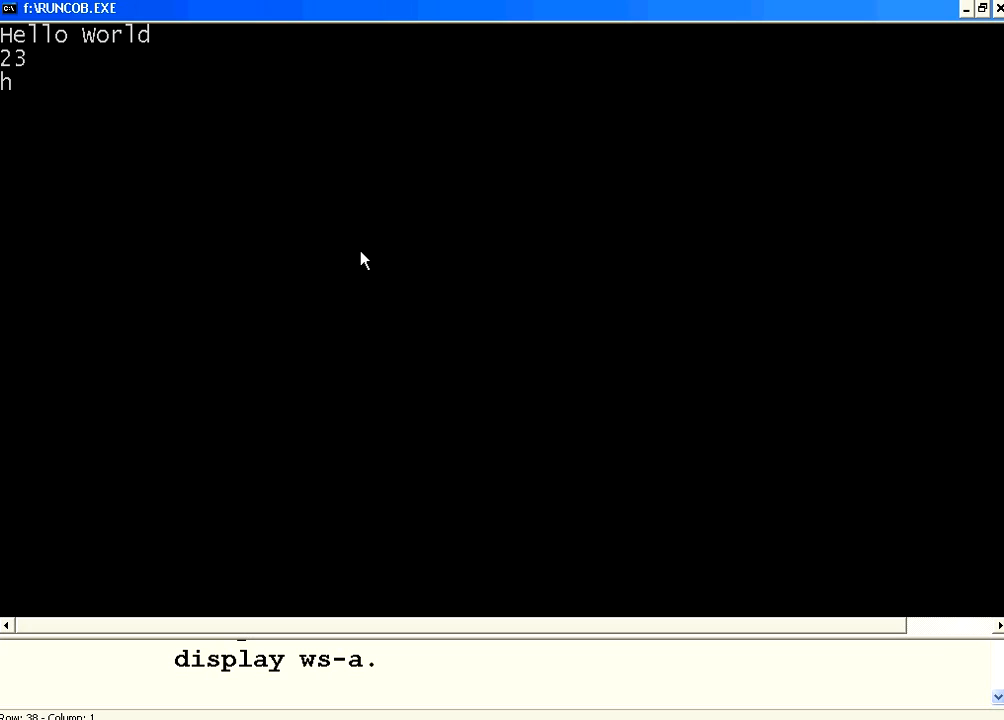
type("ow")
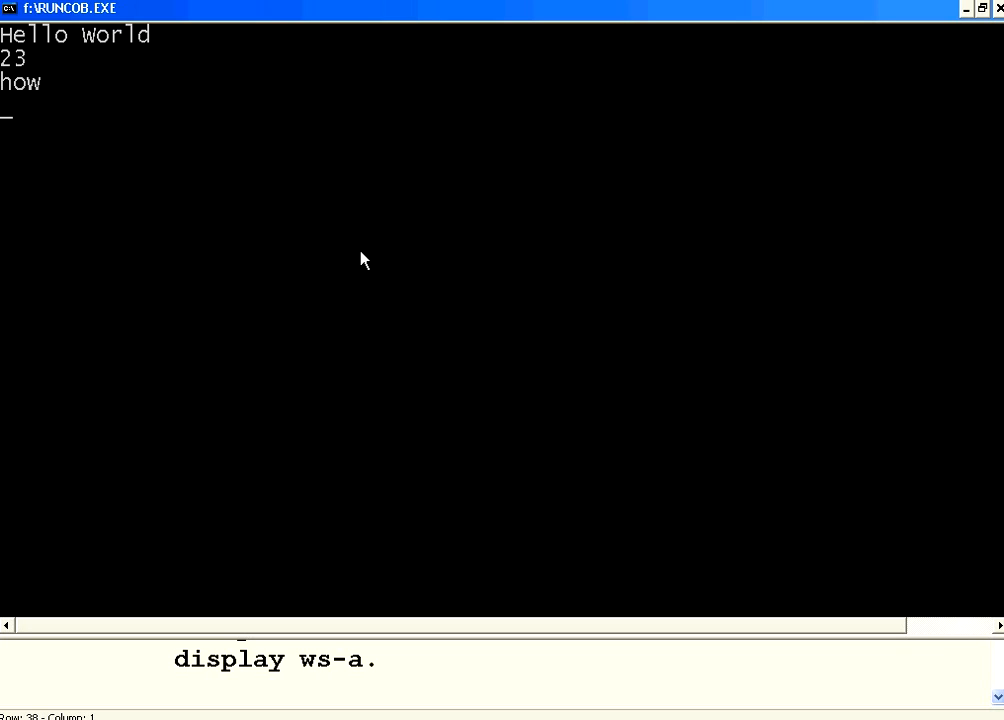
type("a12")
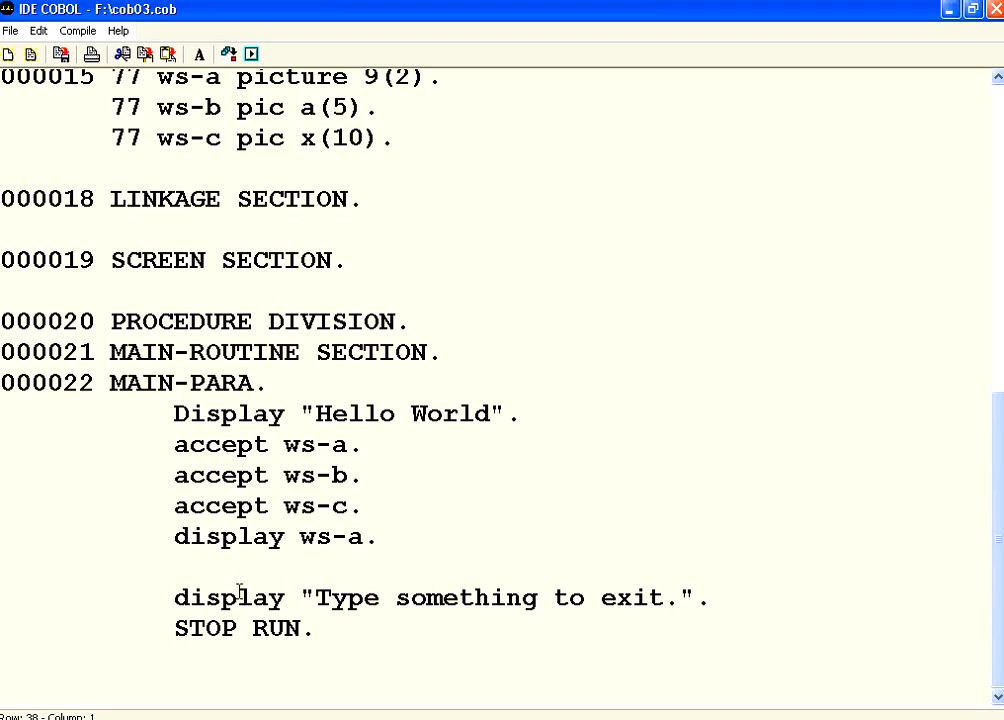
double_click(228, 597)
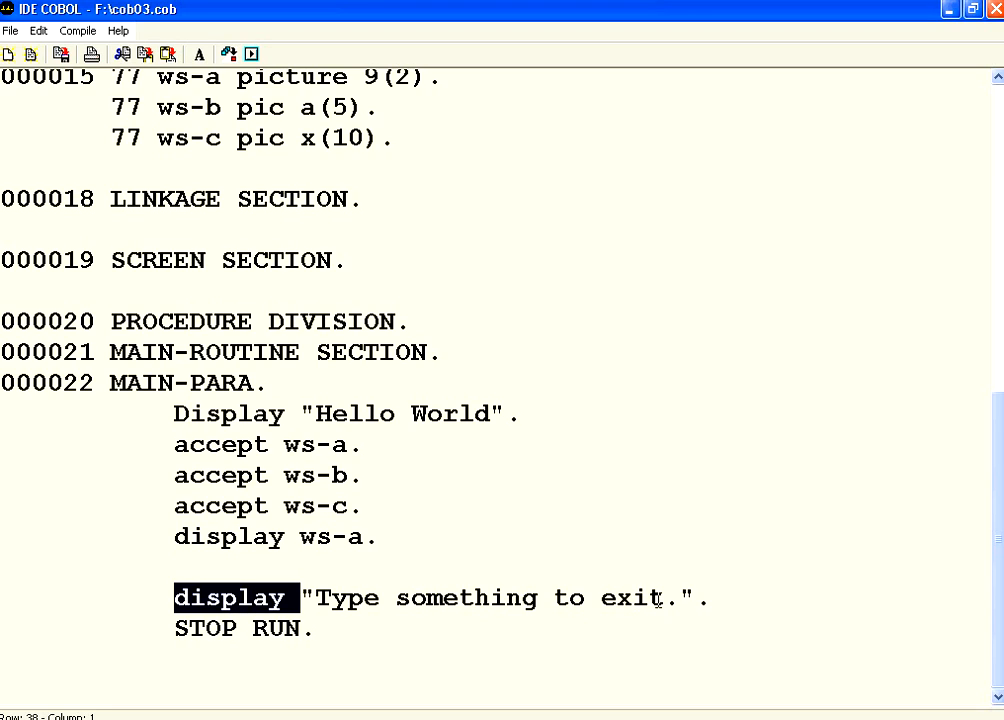